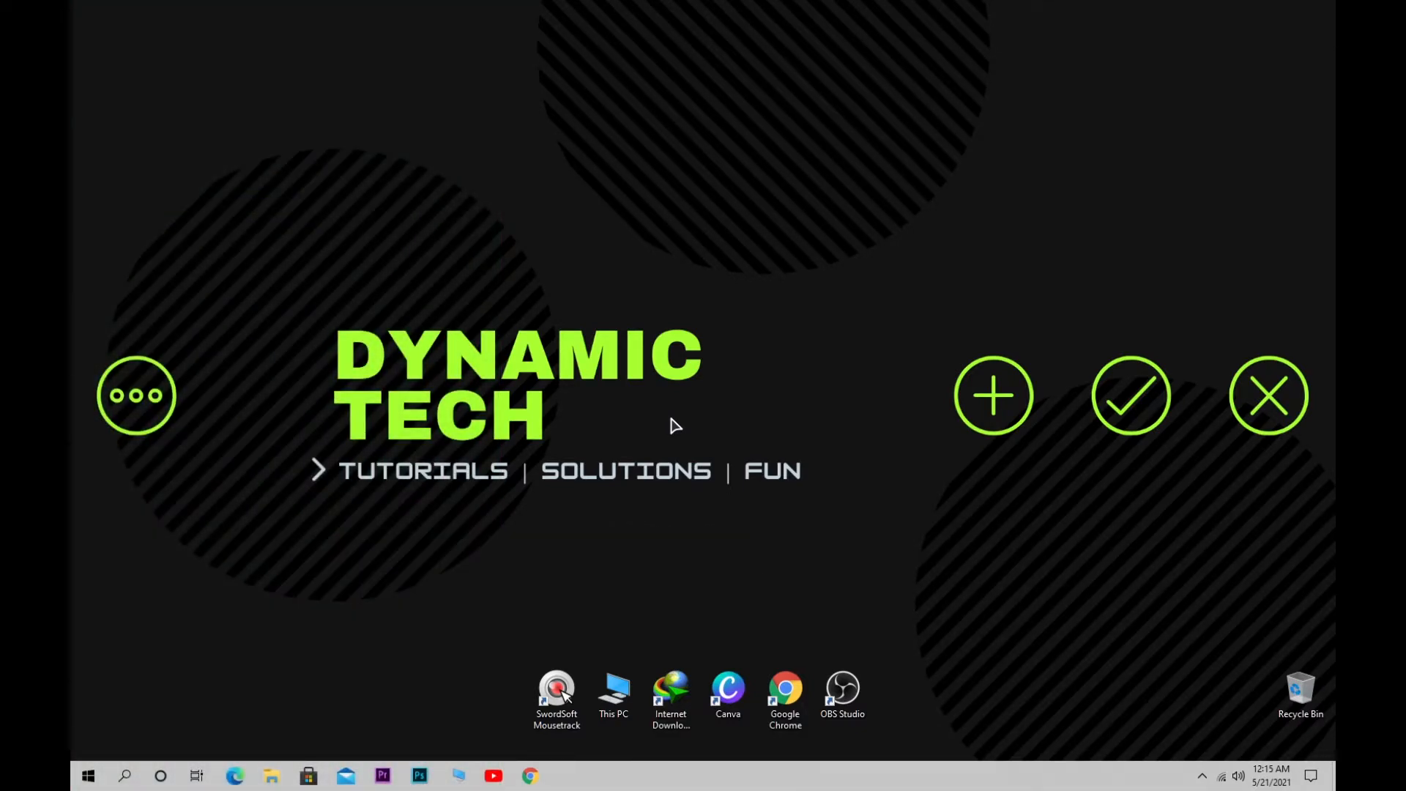
- Switch the power plan in Power Options to High performance rather than Balanced
{"action": "right_click", "coordinate": [86, 777]}
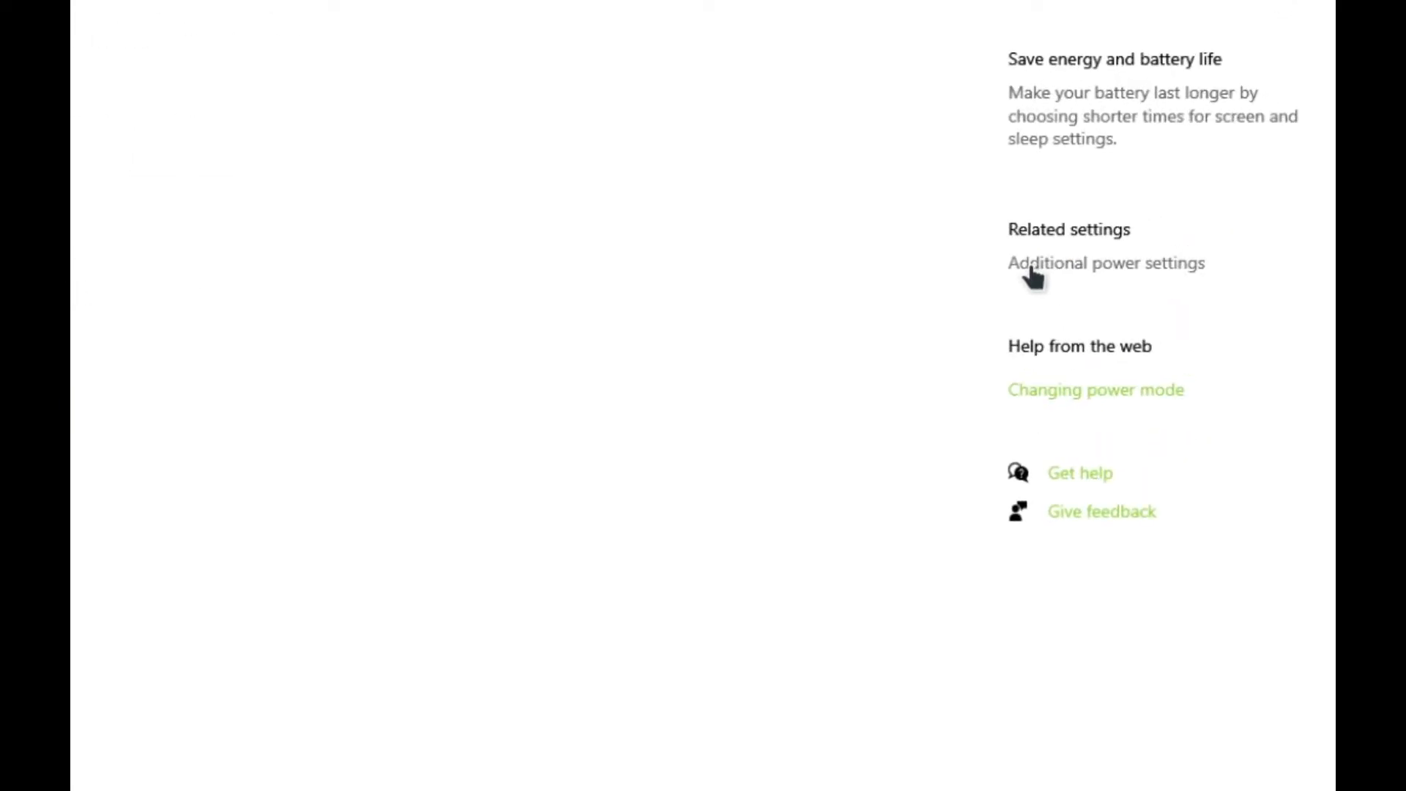
{"action": "left_click", "coordinate": [1106, 262]}
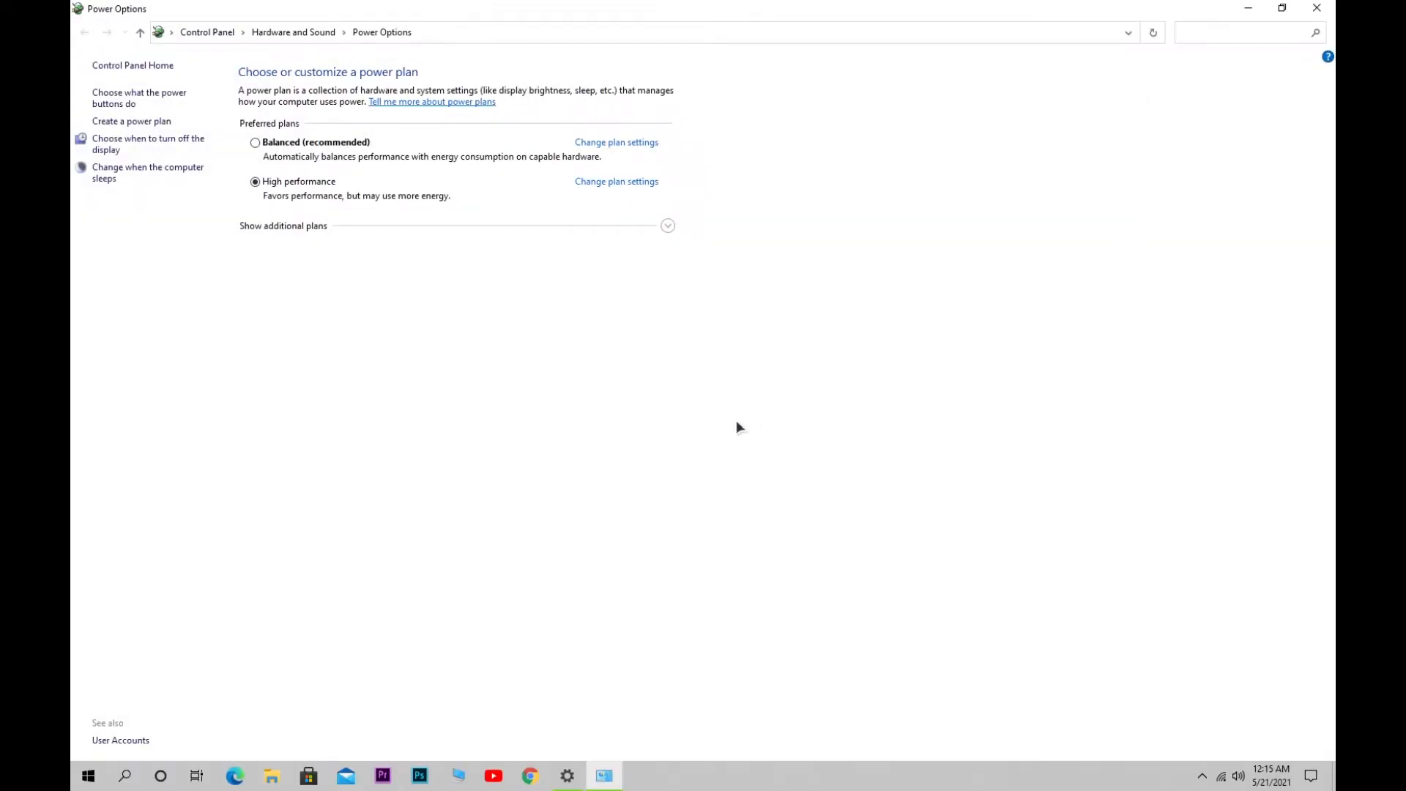
{"action": "mouse_move", "coordinate": [429, 228]}
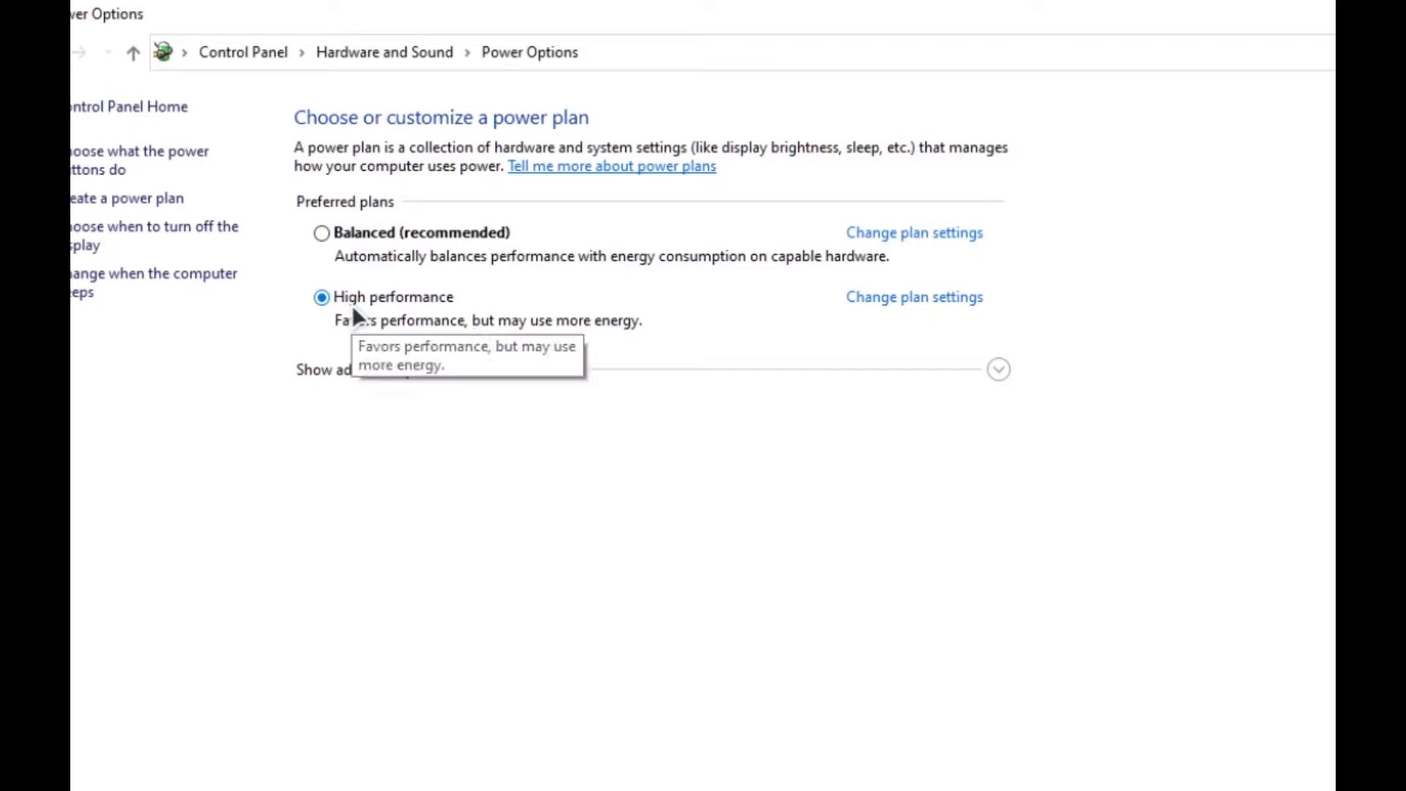
{"action": "mouse_move", "coordinate": [349, 240]}
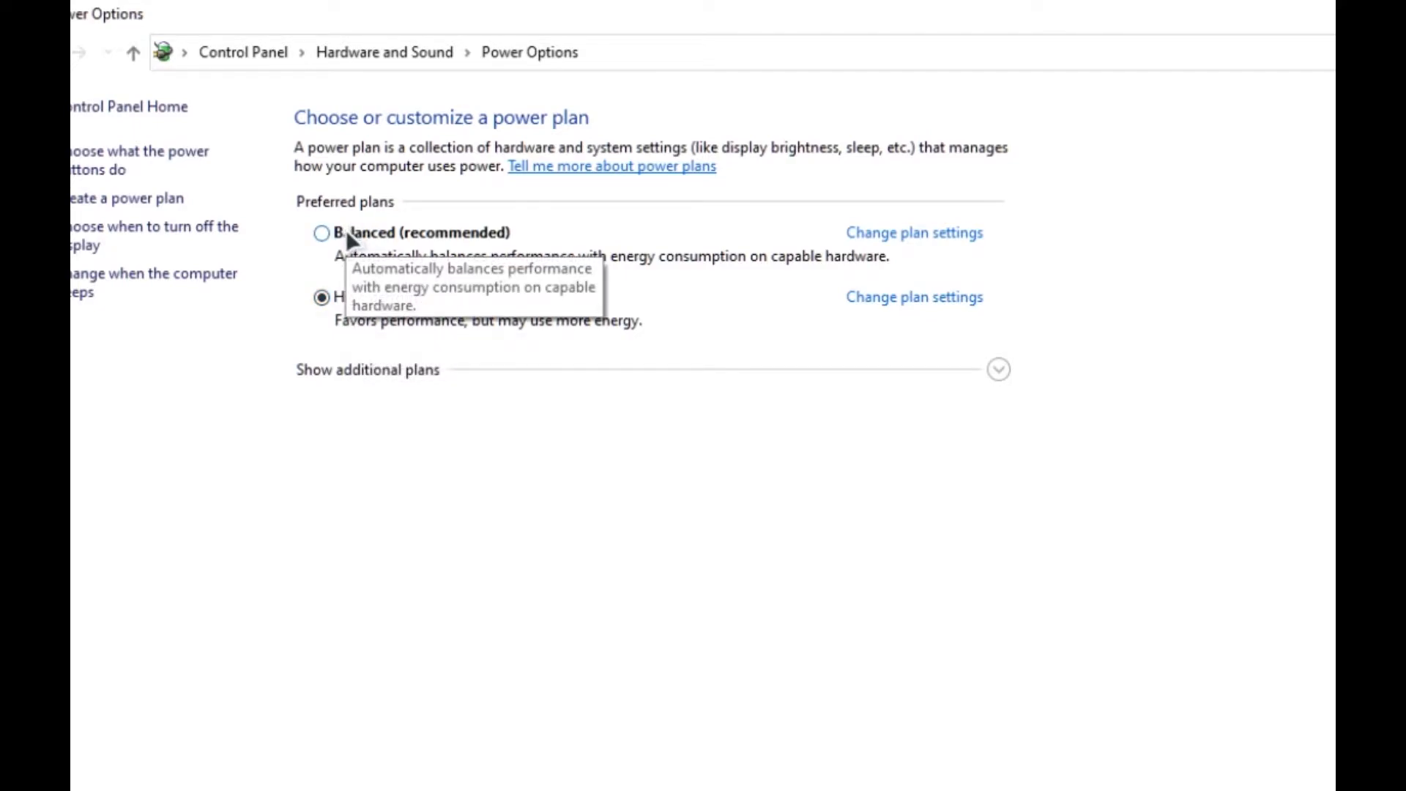
{"action": "left_click", "coordinate": [321, 233]}
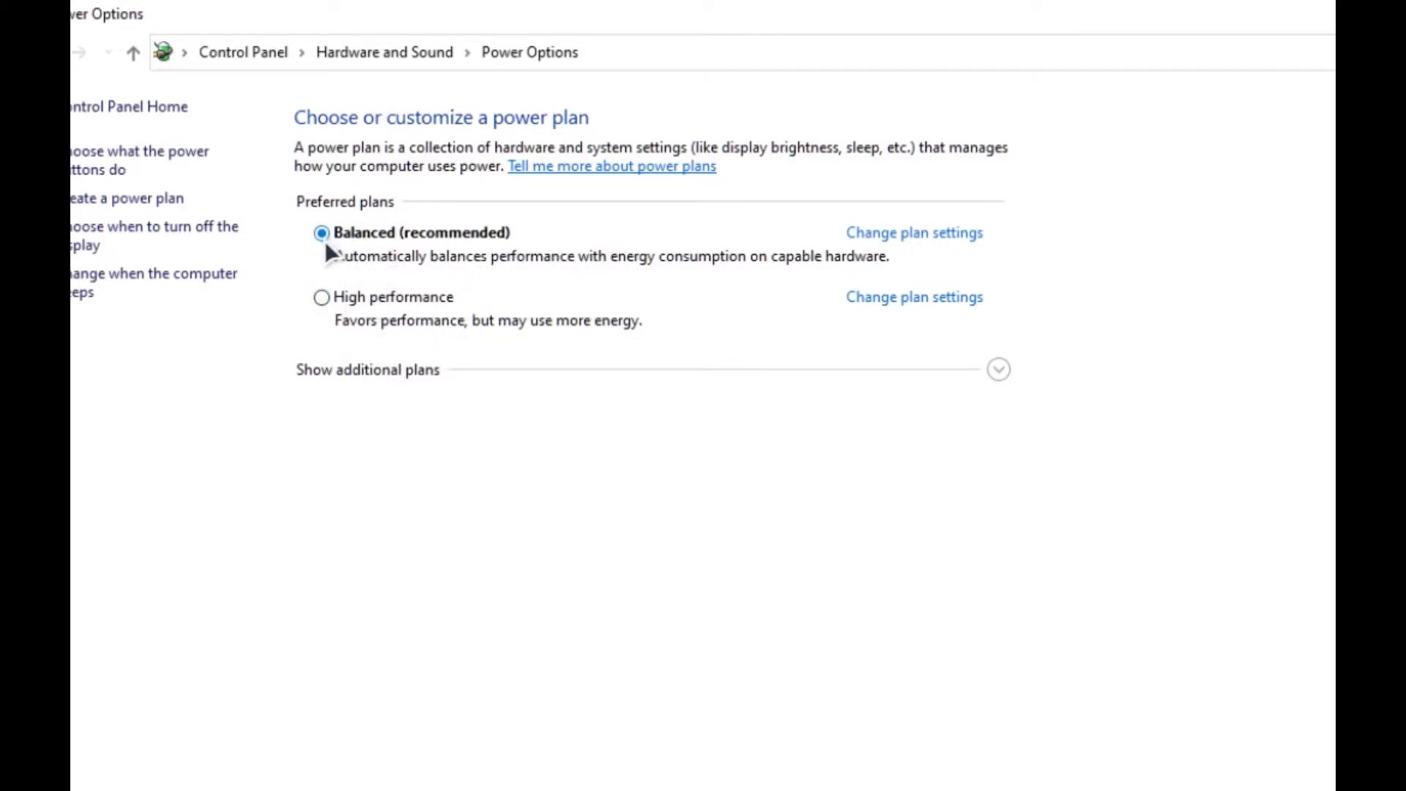
{"action": "left_click", "coordinate": [321, 298]}
{"action": "type", "text": "s"}
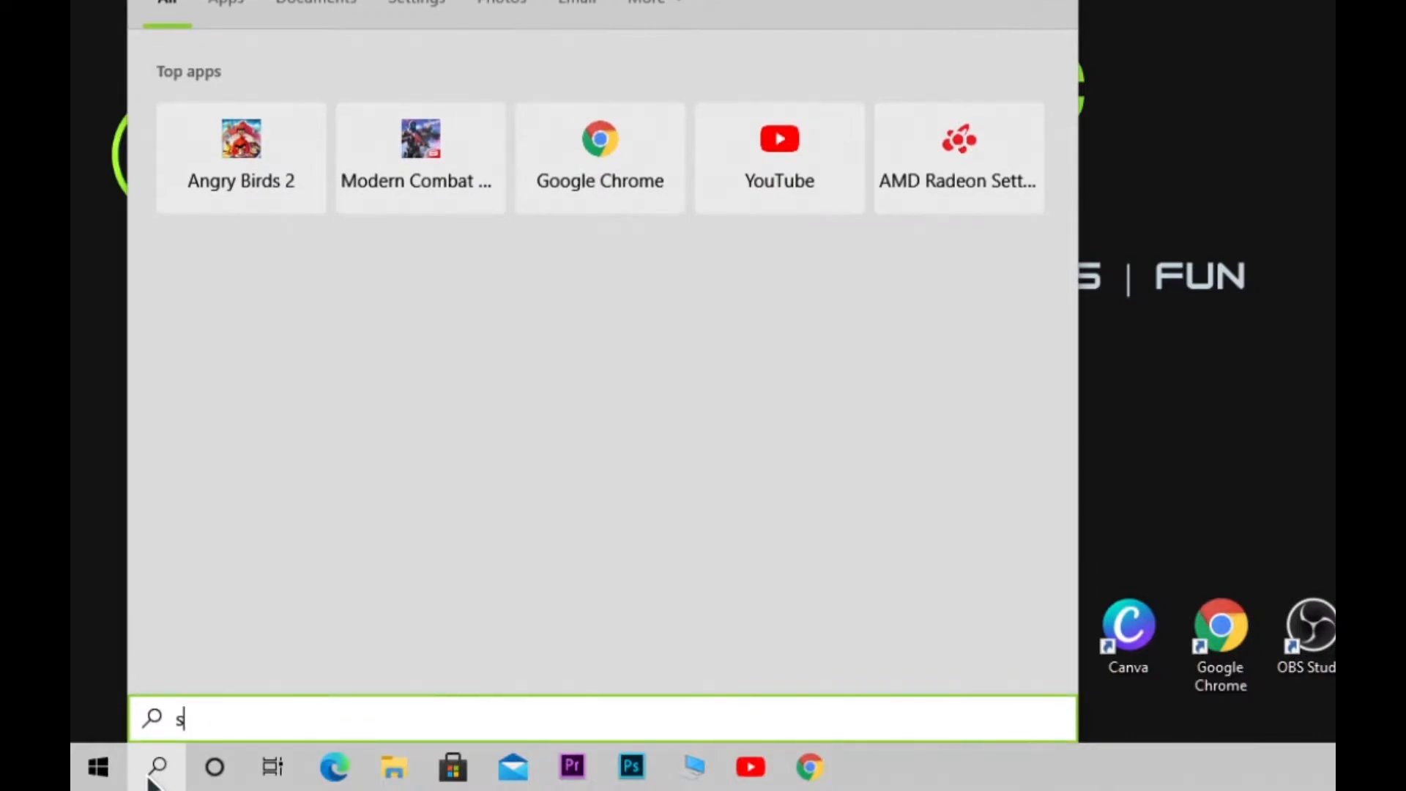
- In Settings > Gaming, turn the Xbox Game Bar off and go to Game Mode
{"action": "type", "text": "ettings"}
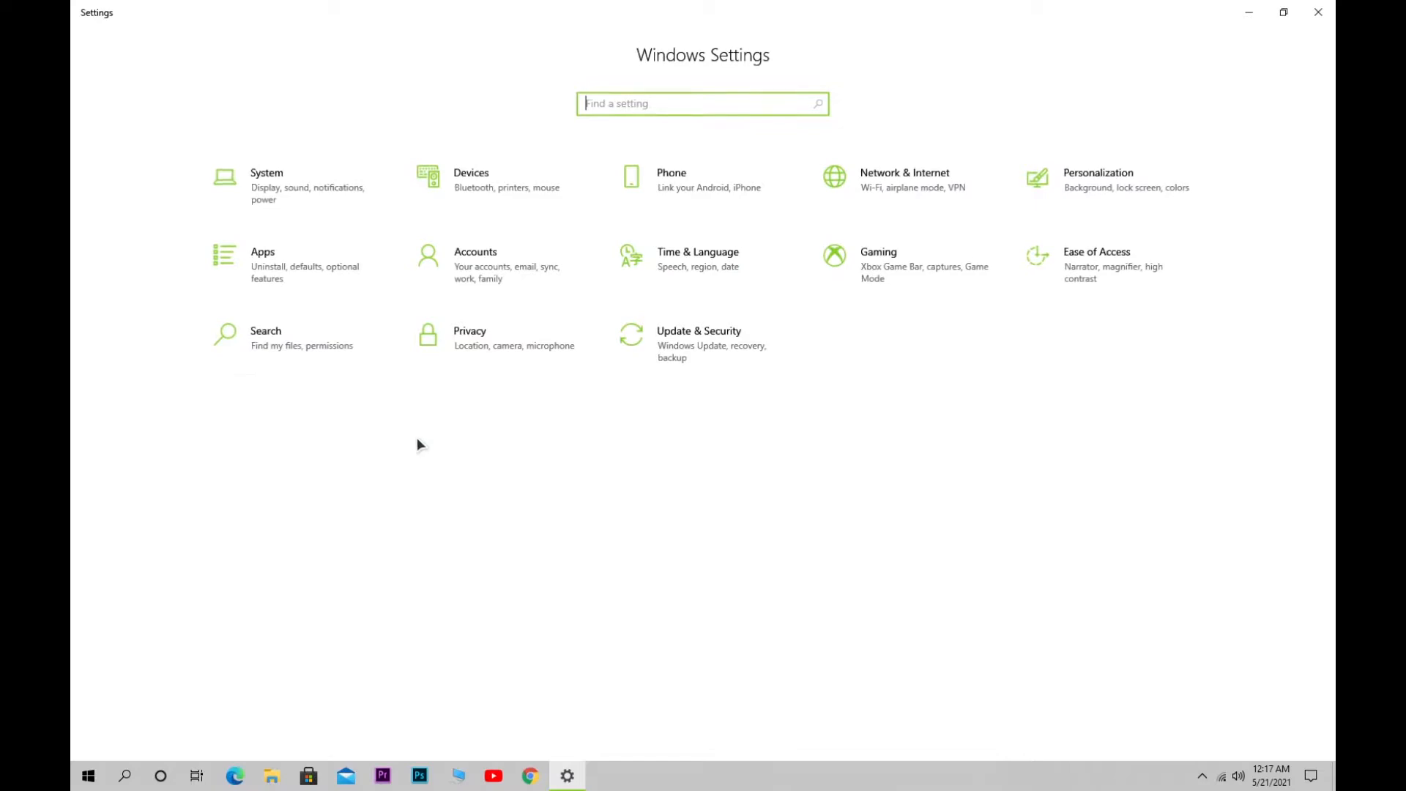
{"action": "mouse_move", "coordinate": [960, 255]}
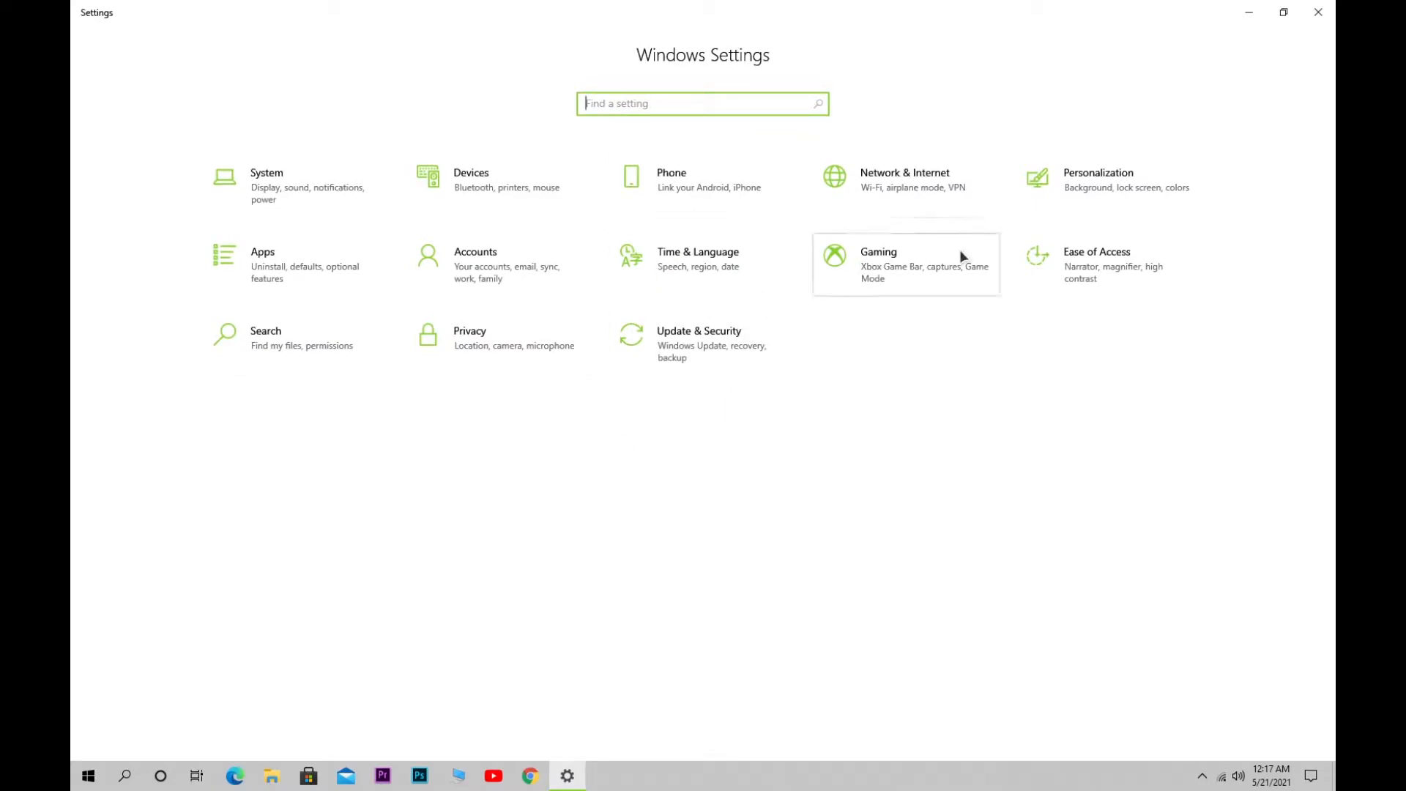
{"action": "left_click", "coordinate": [905, 265]}
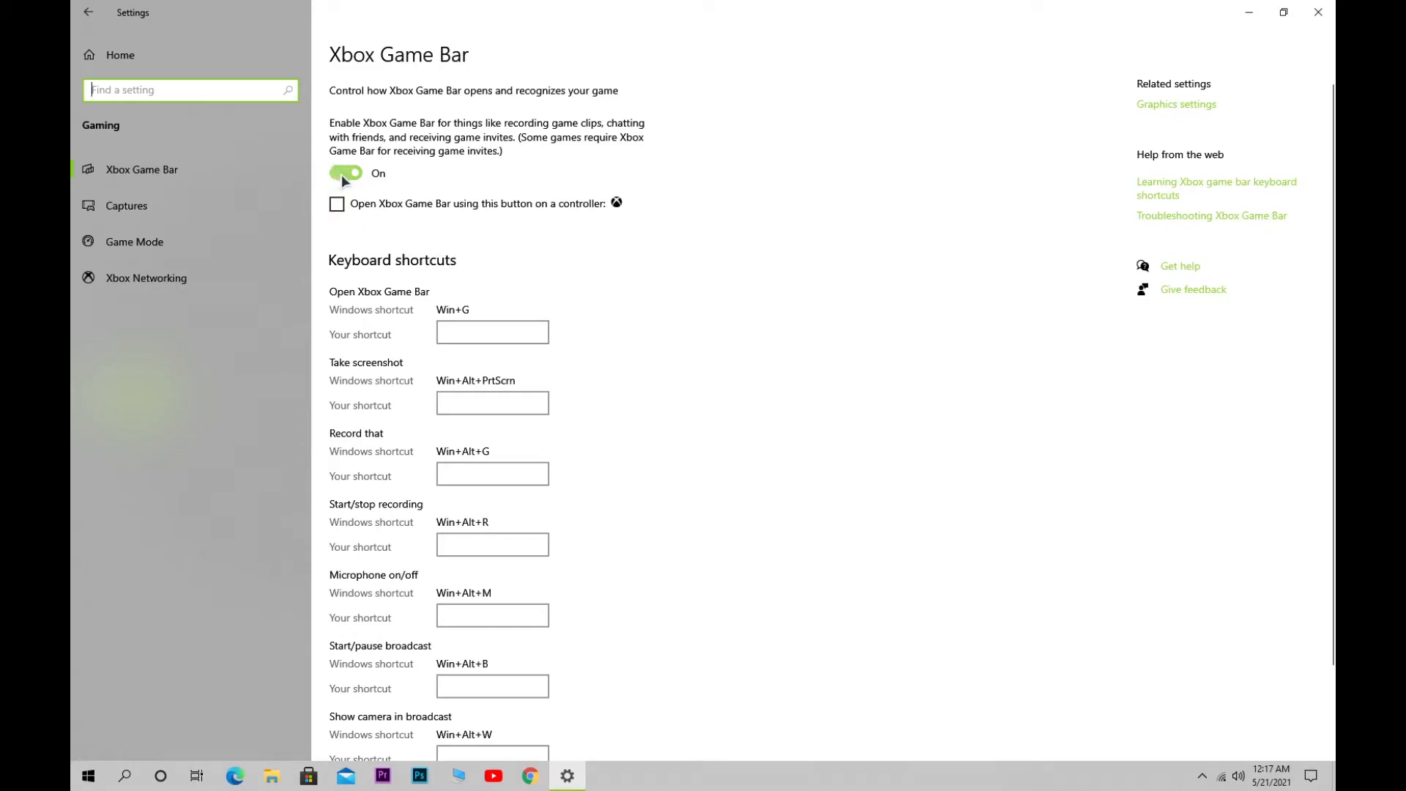
{"action": "left_click", "coordinate": [346, 173]}
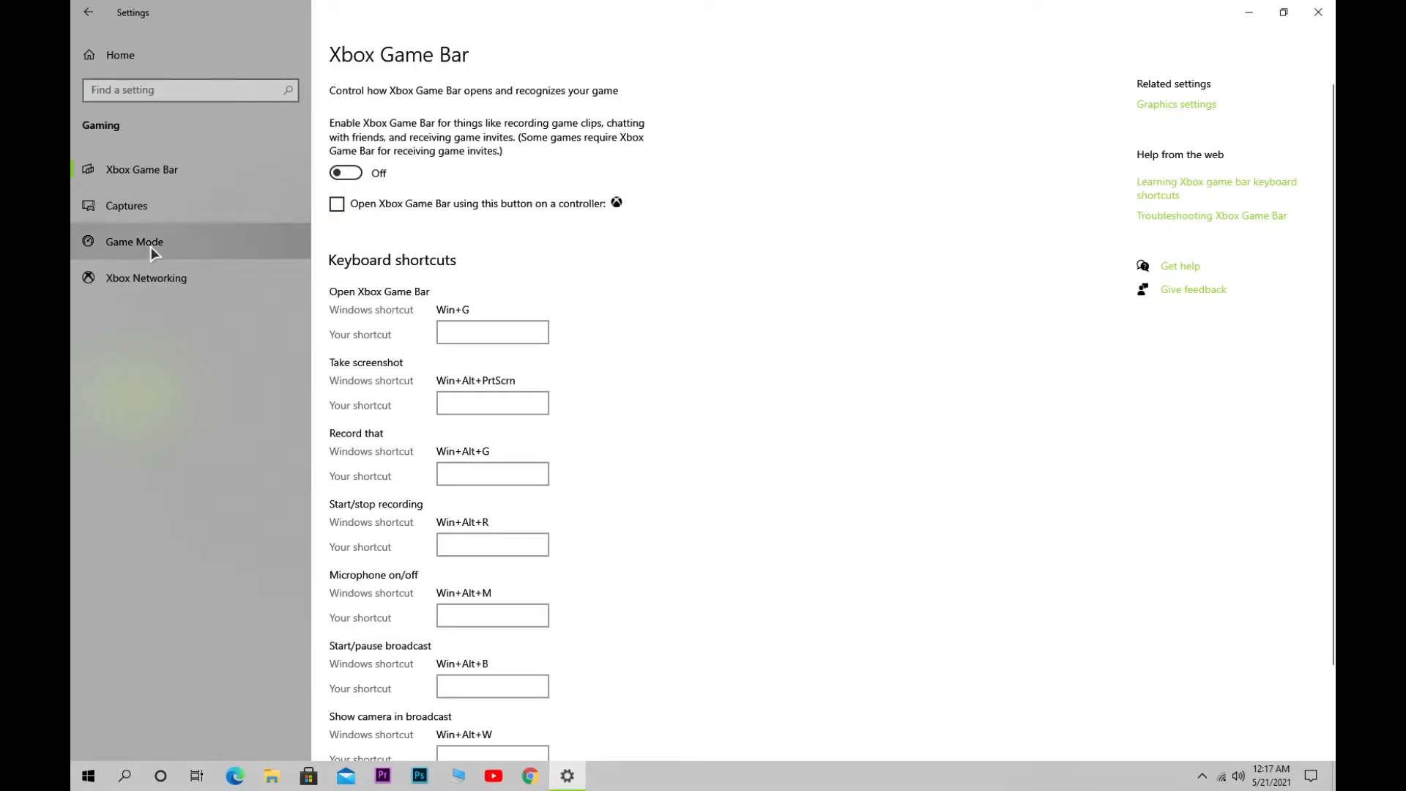
{"action": "left_click", "coordinate": [135, 242]}
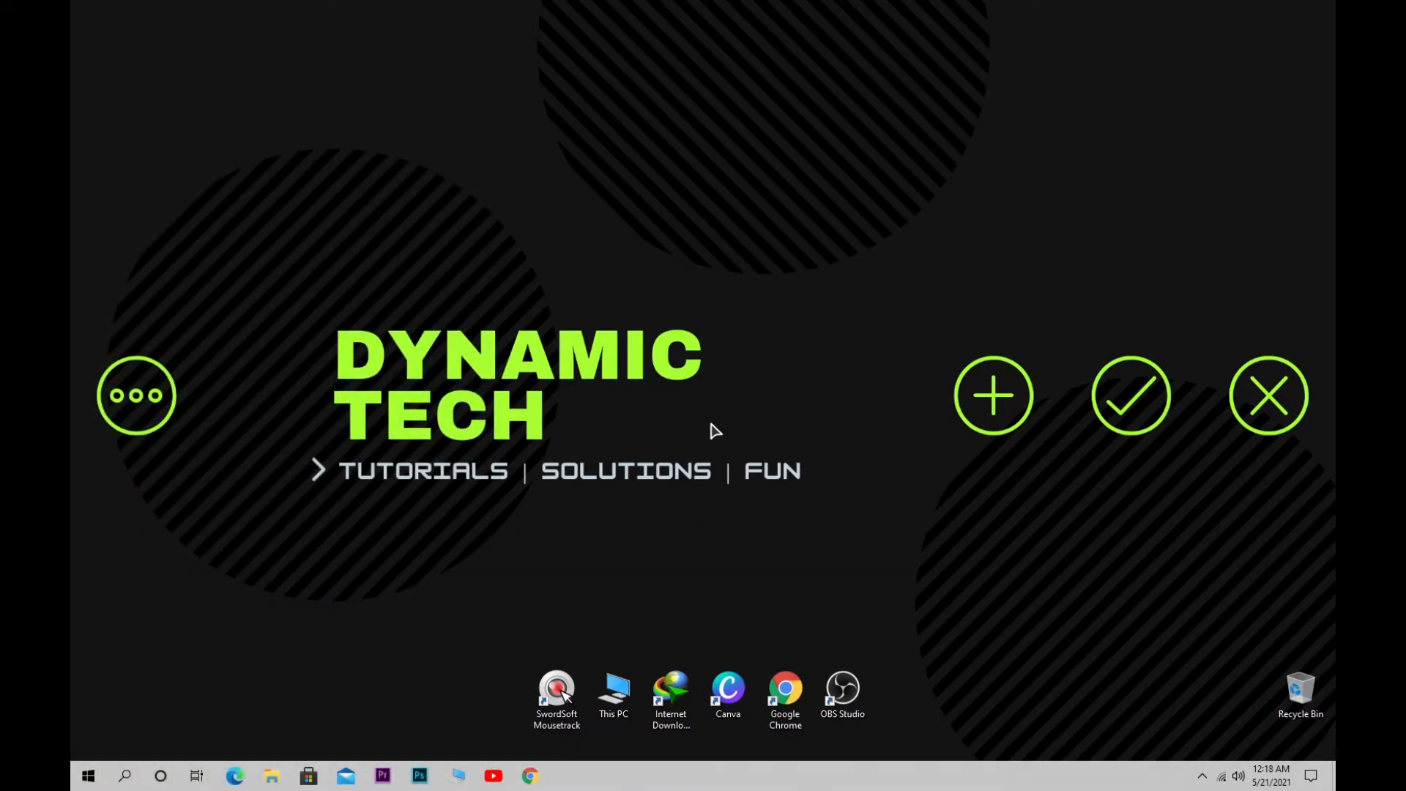
- Launch Registry Editor via the Run box (regedit) and allow it to make changes
{"action": "key", "text": "Win+r"}
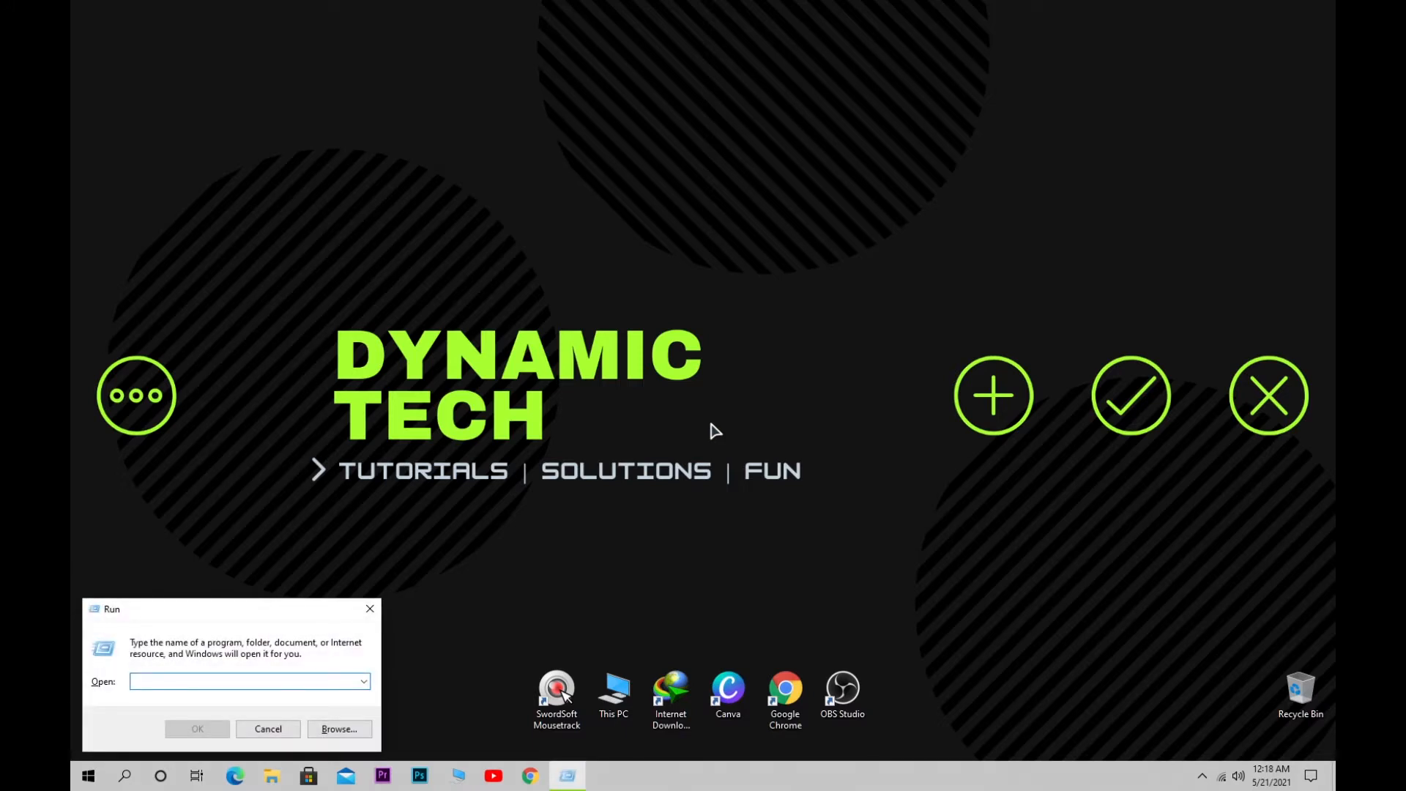
{"action": "type", "text": "reged"}
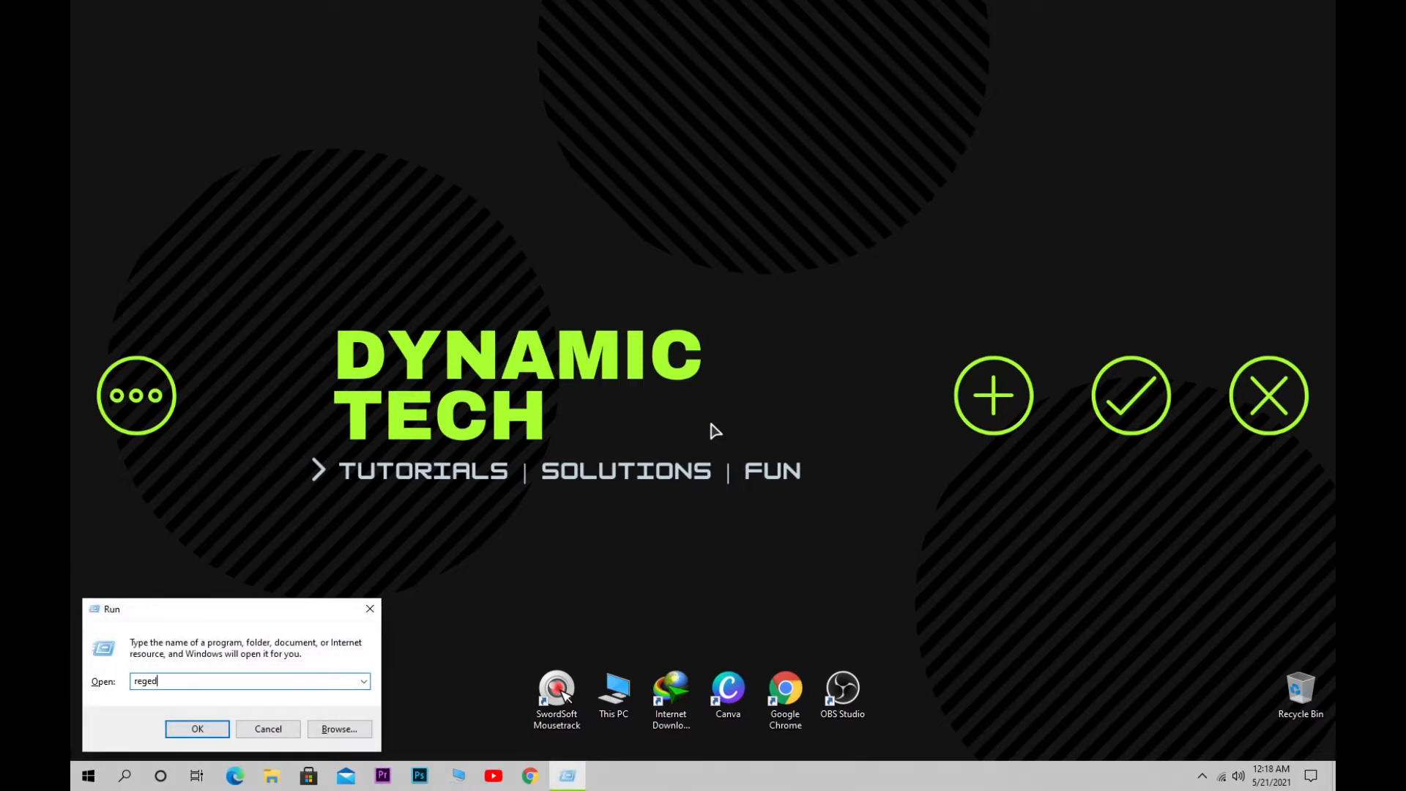
{"action": "left_click", "coordinate": [196, 728]}
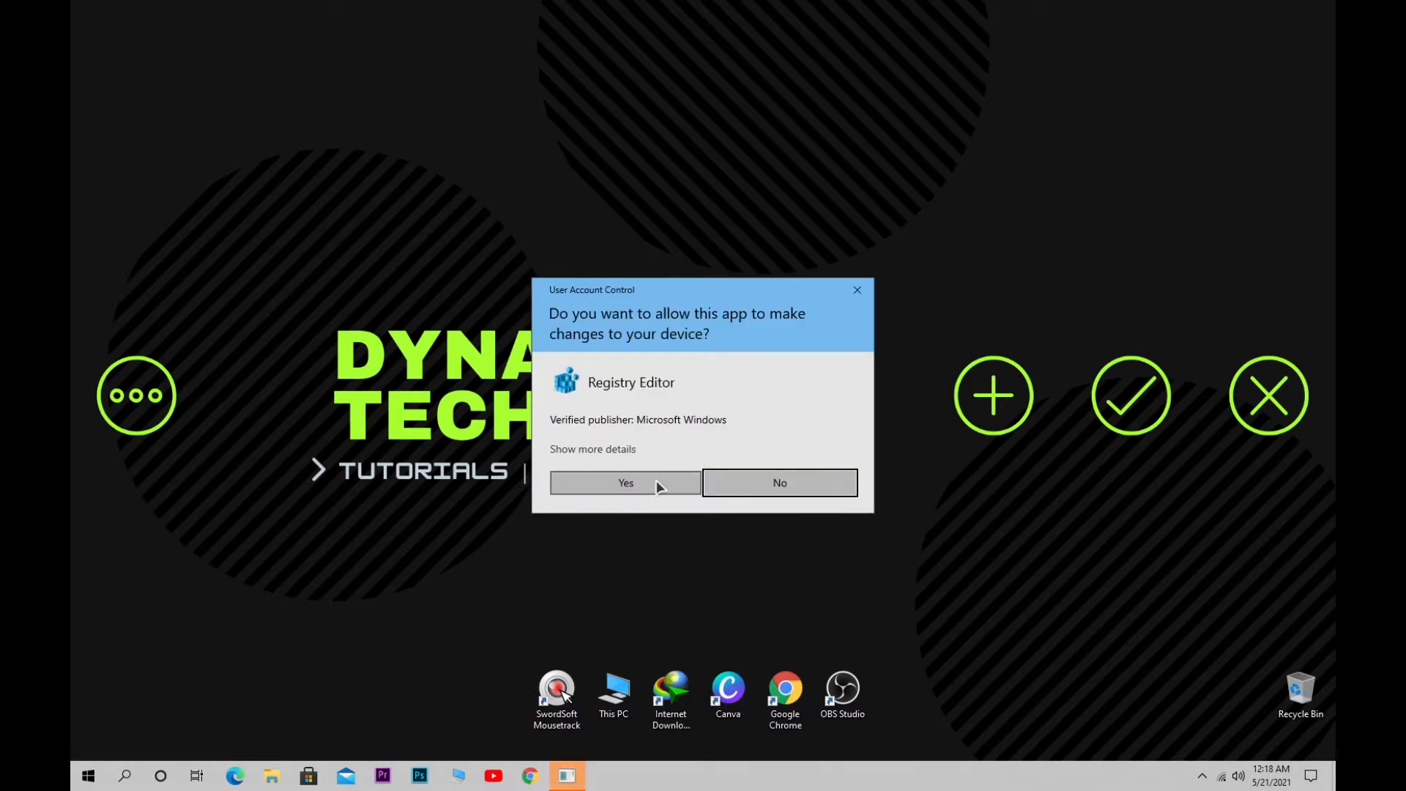
{"action": "left_click", "coordinate": [626, 482]}
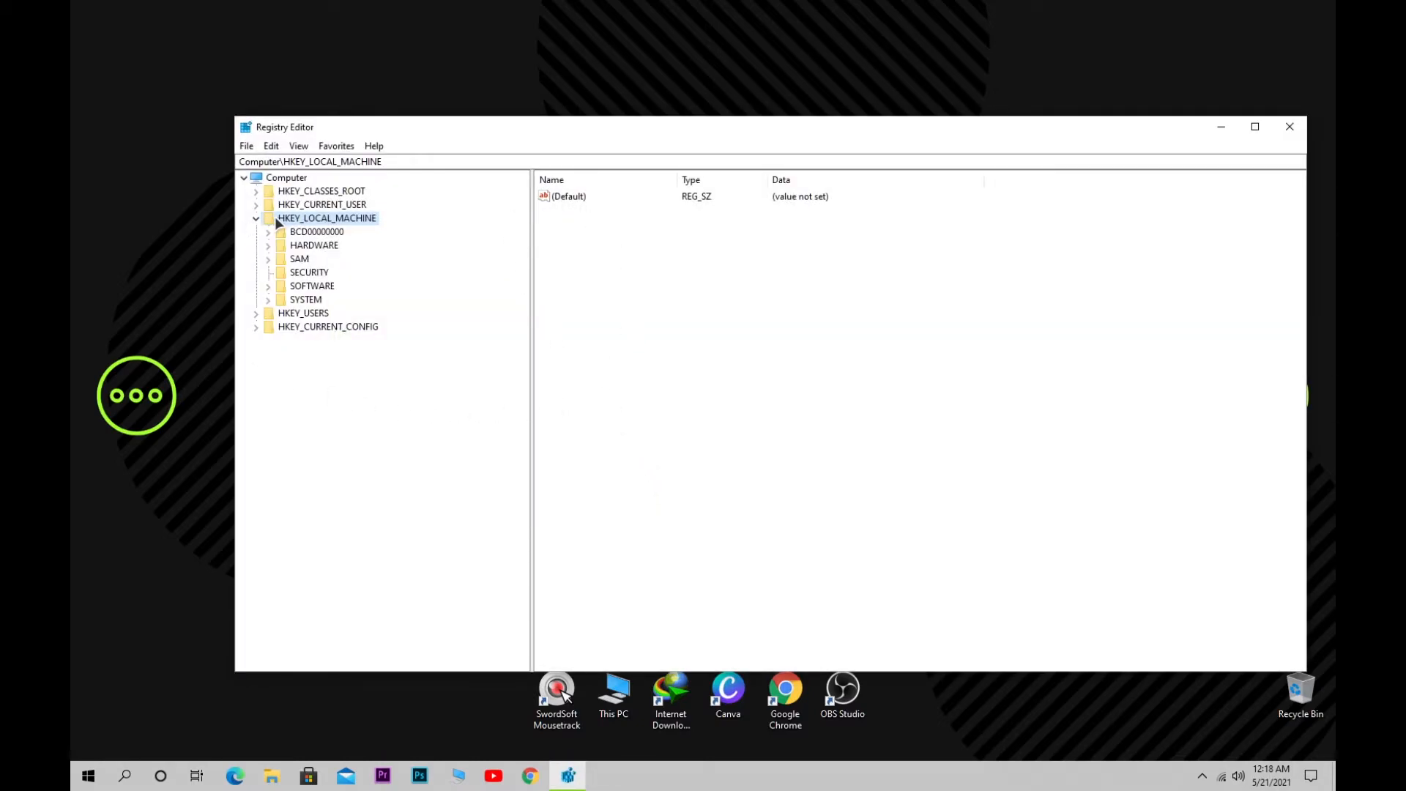
- Expand HKEY_LOCAL_MACHINE\SOFTWARE\Microsoft\Windows NT\CurrentVersion in the key tree
{"action": "left_click", "coordinate": [266, 286]}
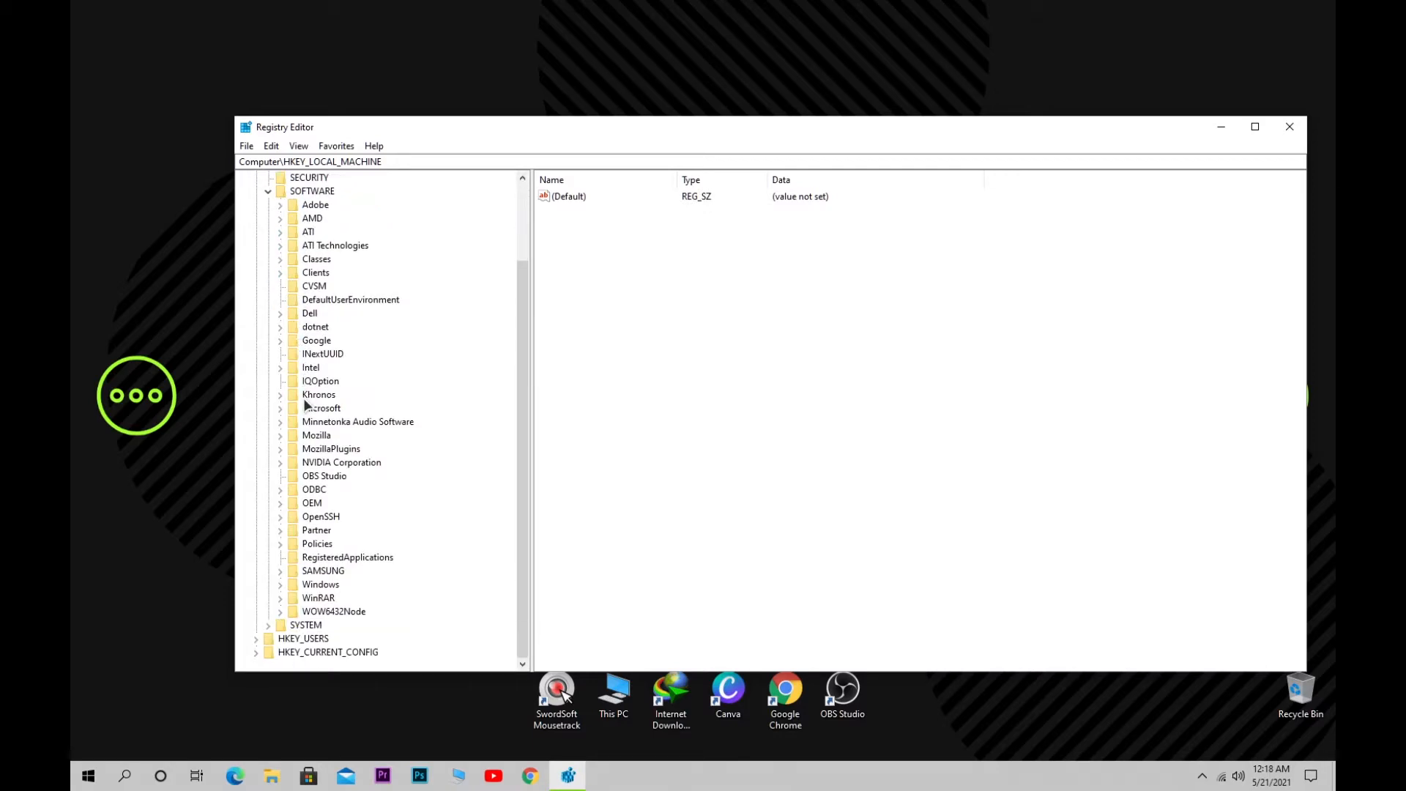
{"action": "left_click", "coordinate": [320, 409]}
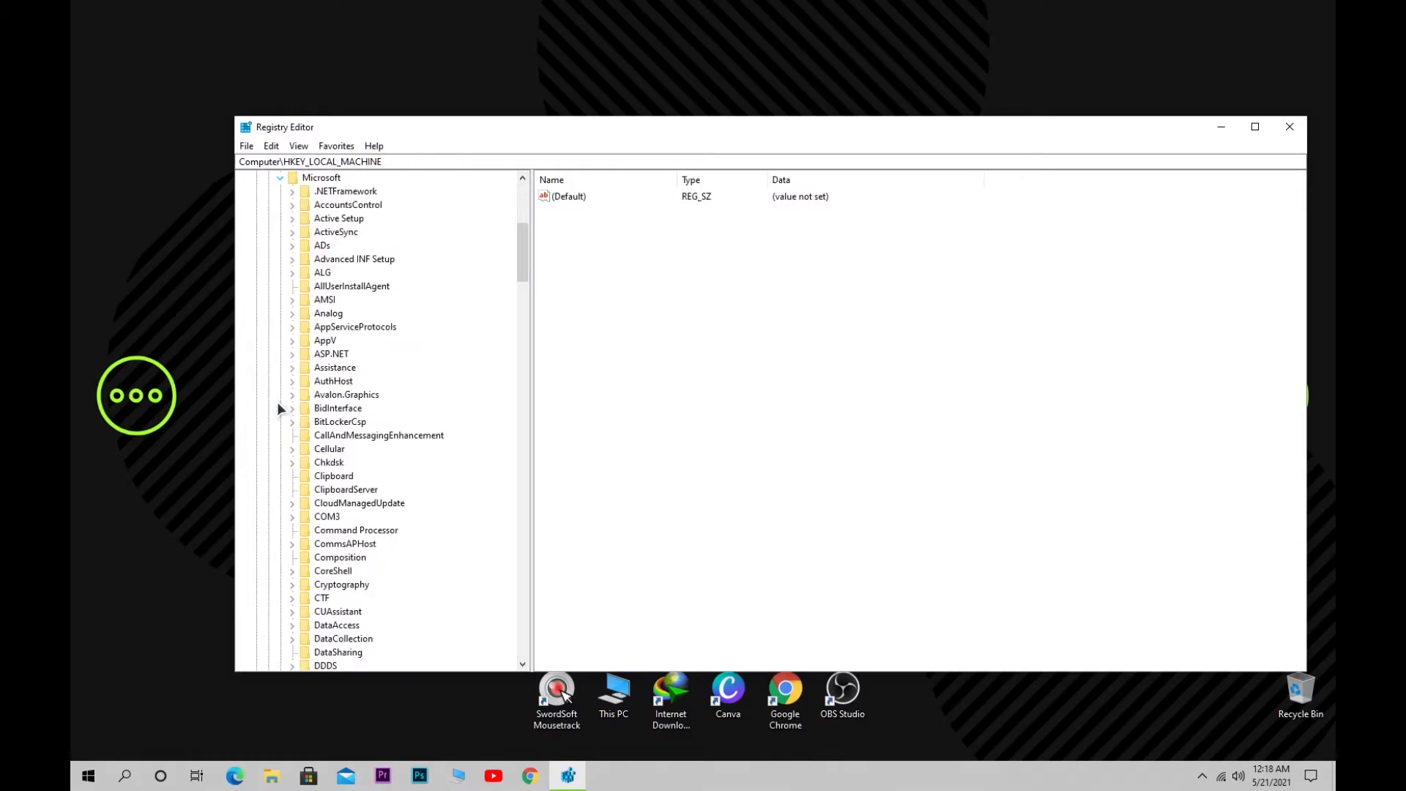
{"action": "scroll", "scroll_direction": "down", "scroll_amount": 3}
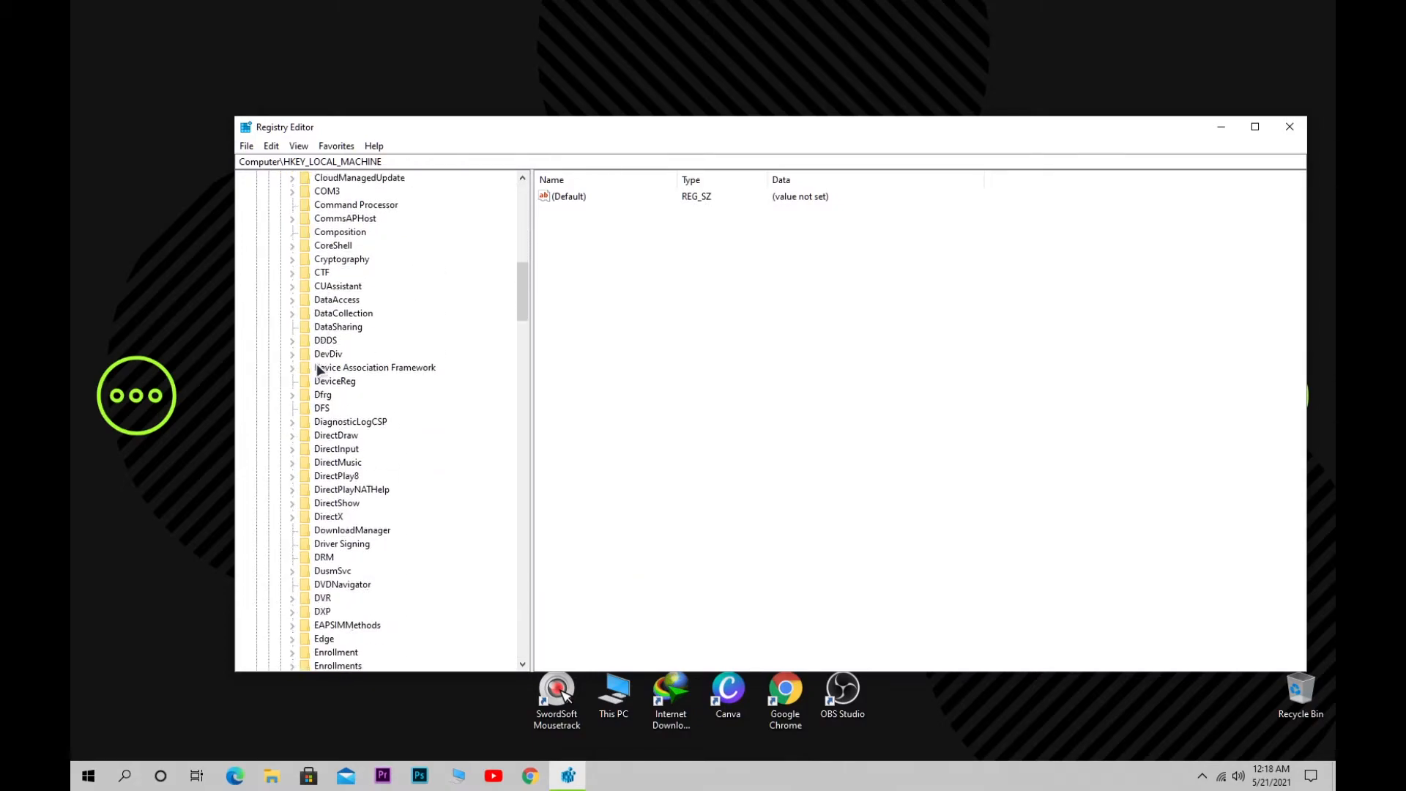
{"action": "scroll", "scroll_direction": "down", "scroll_amount": 3}
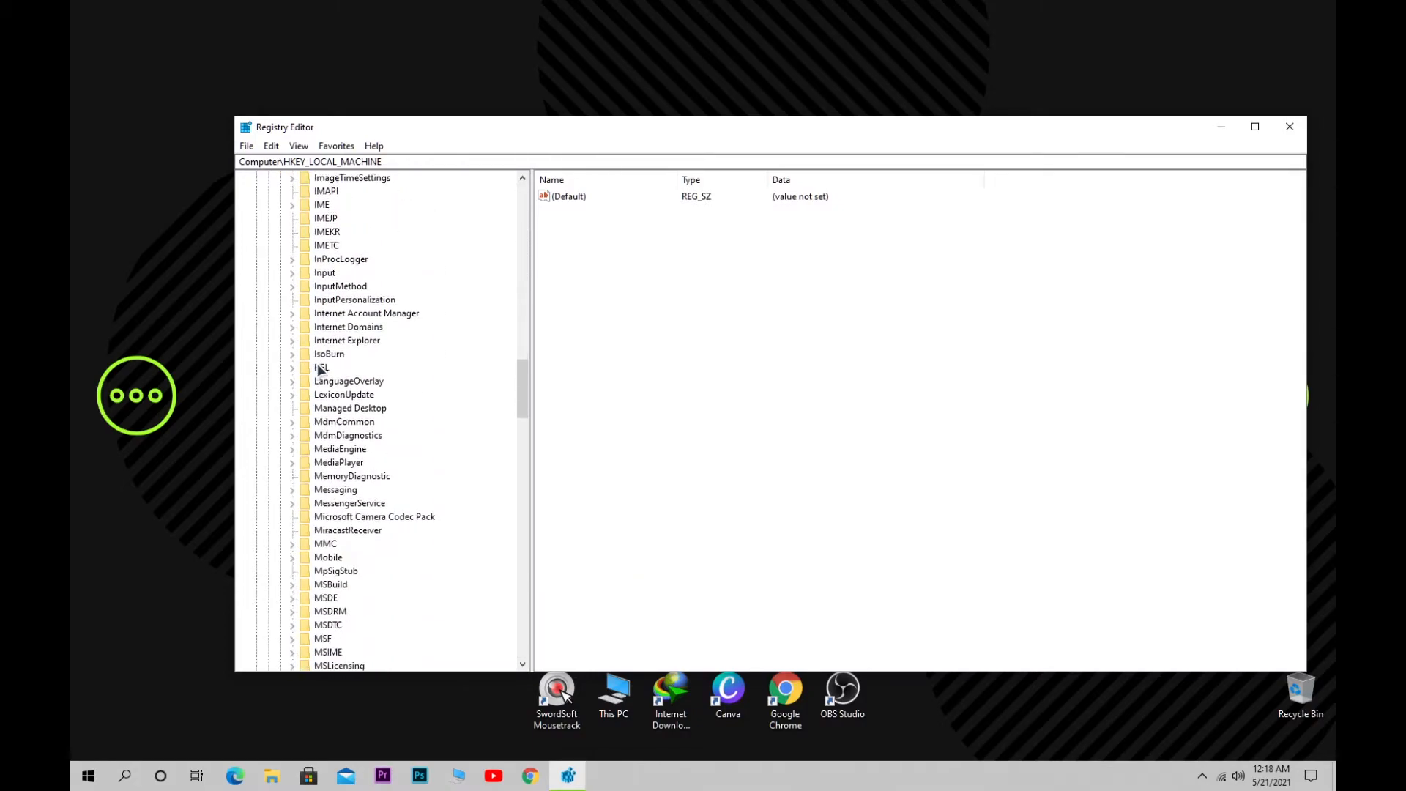
{"action": "scroll", "scroll_direction": "down", "scroll_amount": 3}
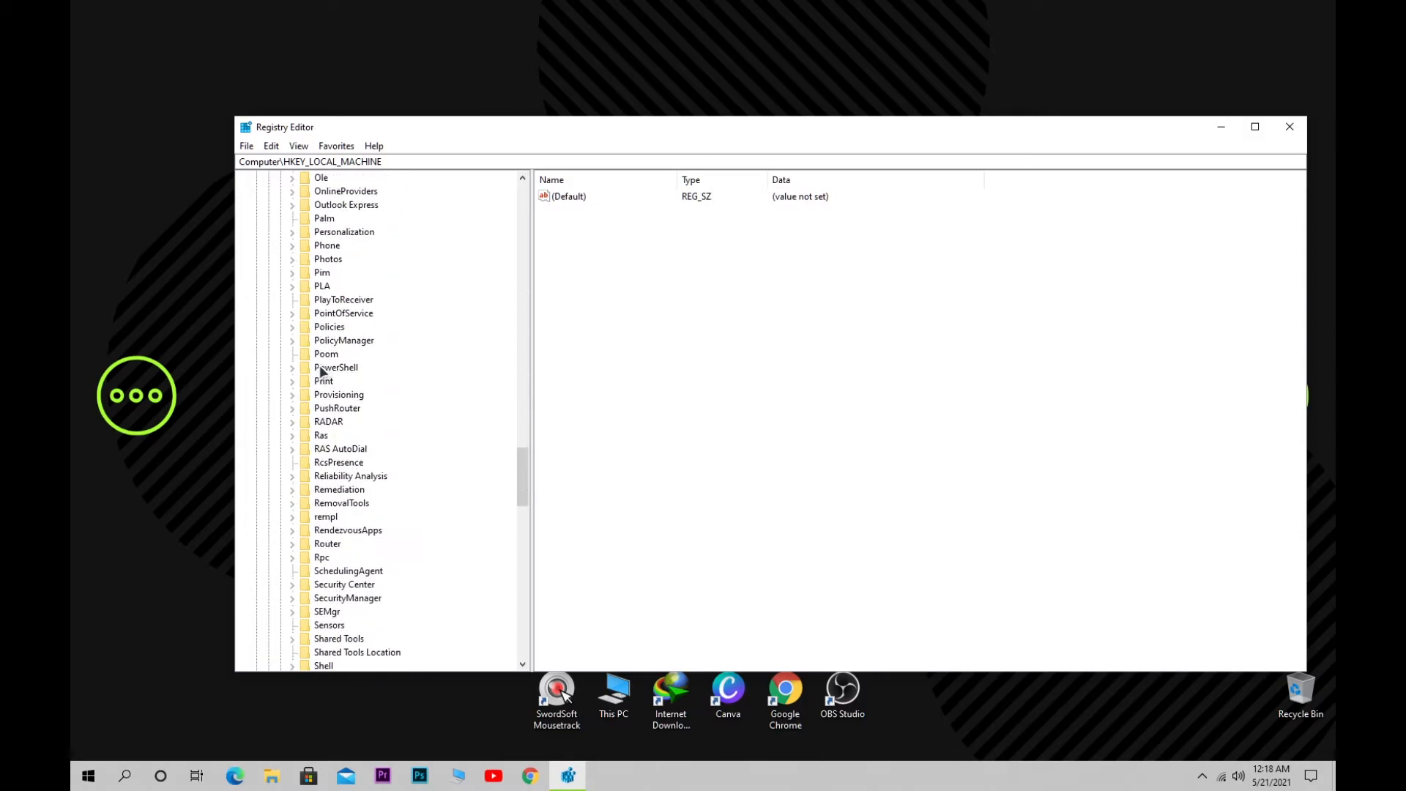
{"action": "scroll", "scroll_direction": "down", "scroll_amount": 3}
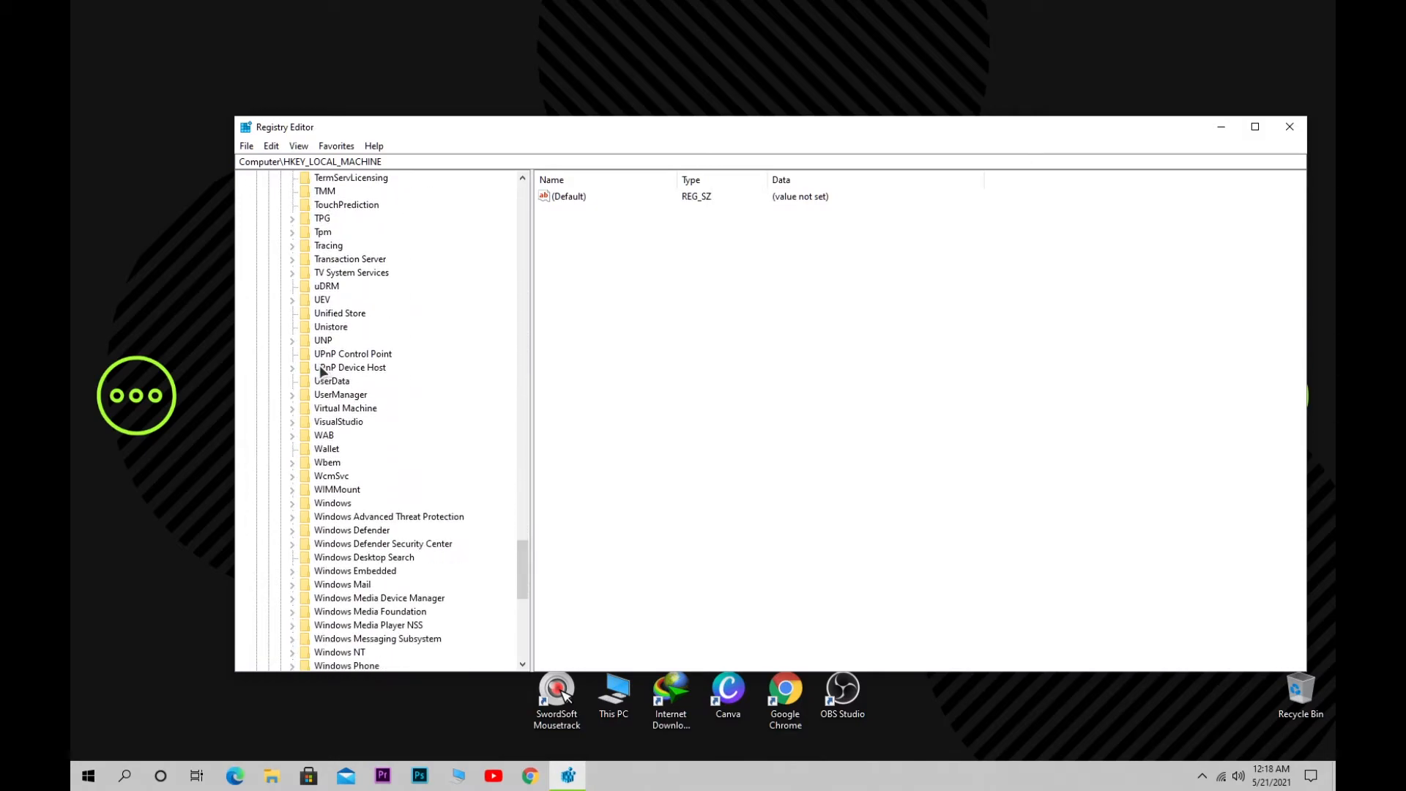
{"action": "left_click", "coordinate": [293, 570]}
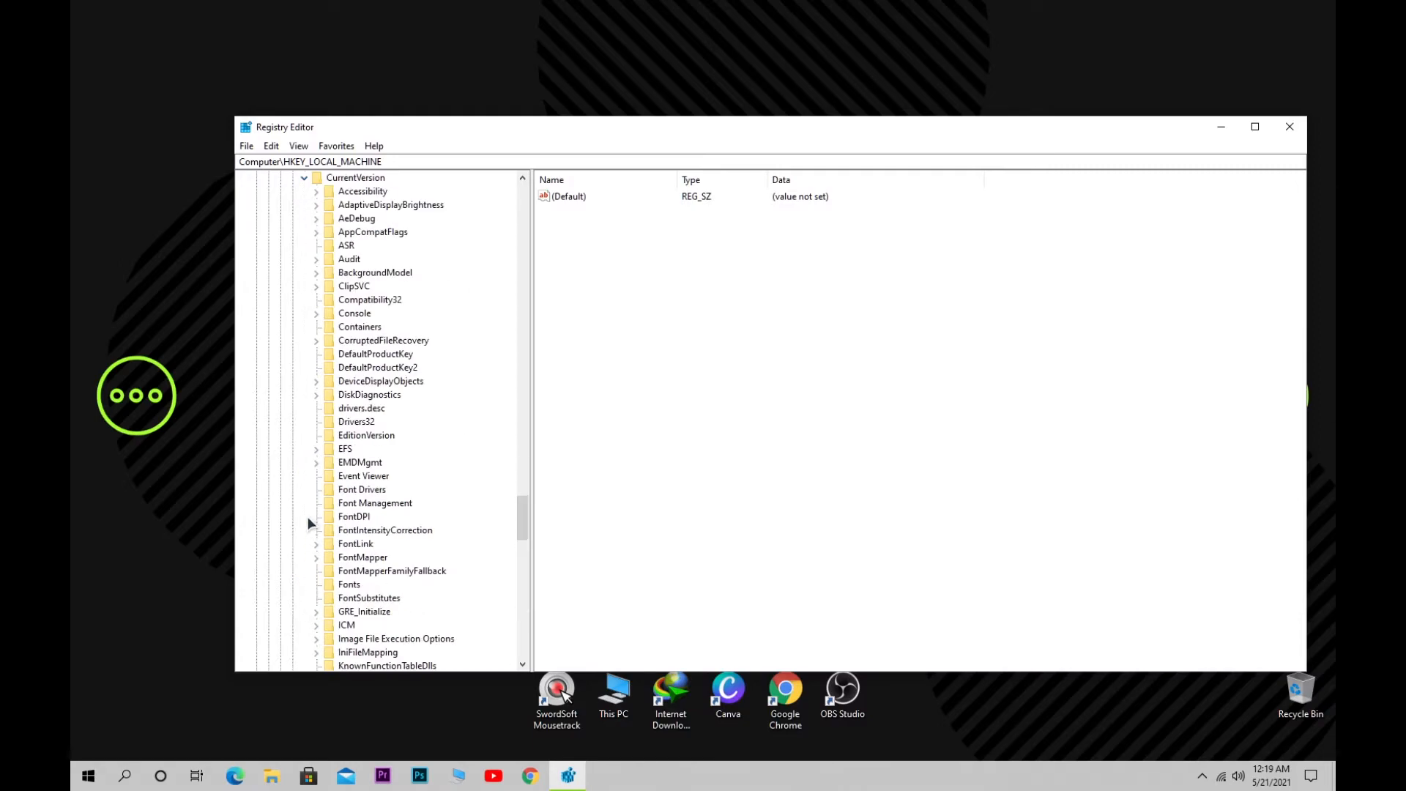
- Expand Multimedia\SystemProfile\Tasks so the Games and Audio subkeys are listed
{"action": "scroll", "scroll_direction": "down", "scroll_amount": 3}
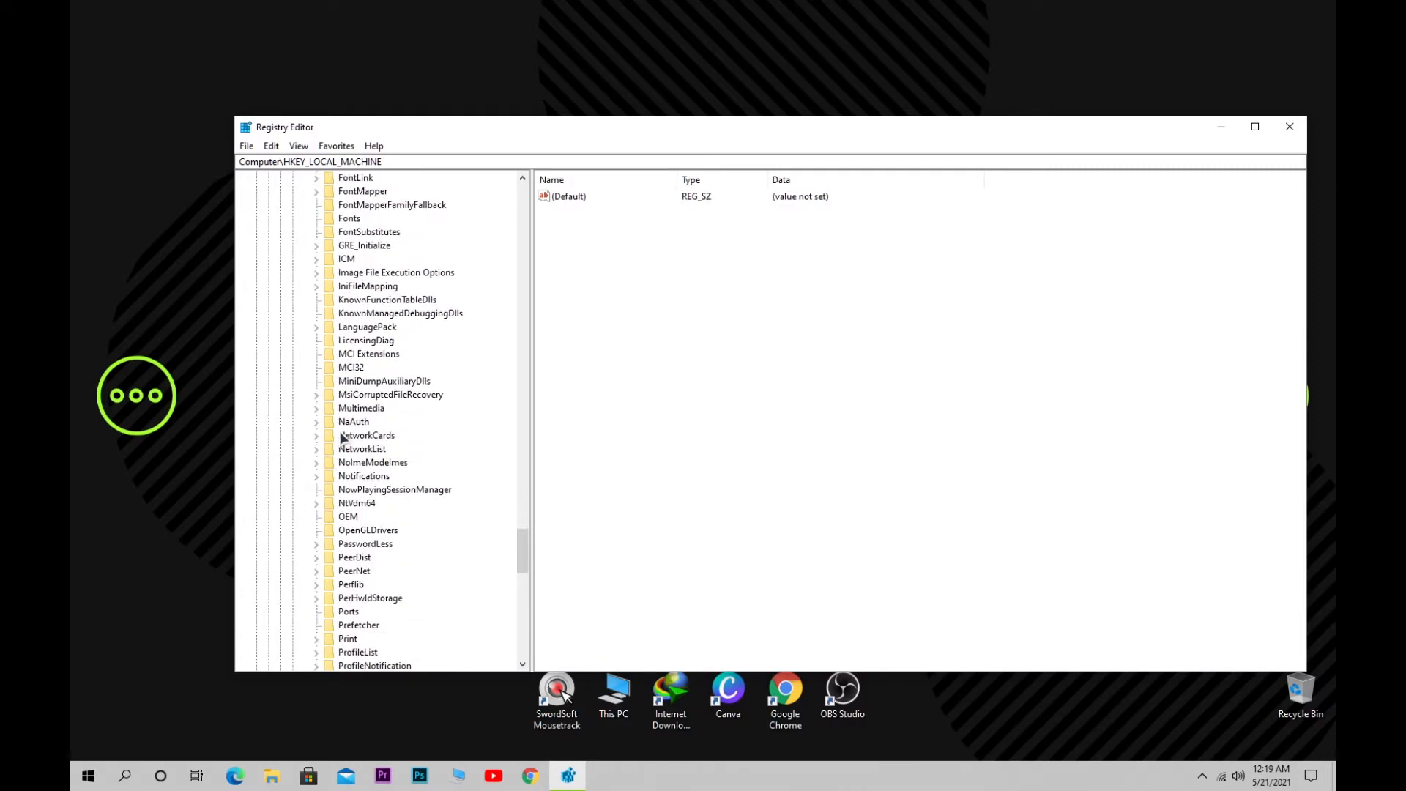
{"action": "scroll", "scroll_direction": "down", "scroll_amount": 3}
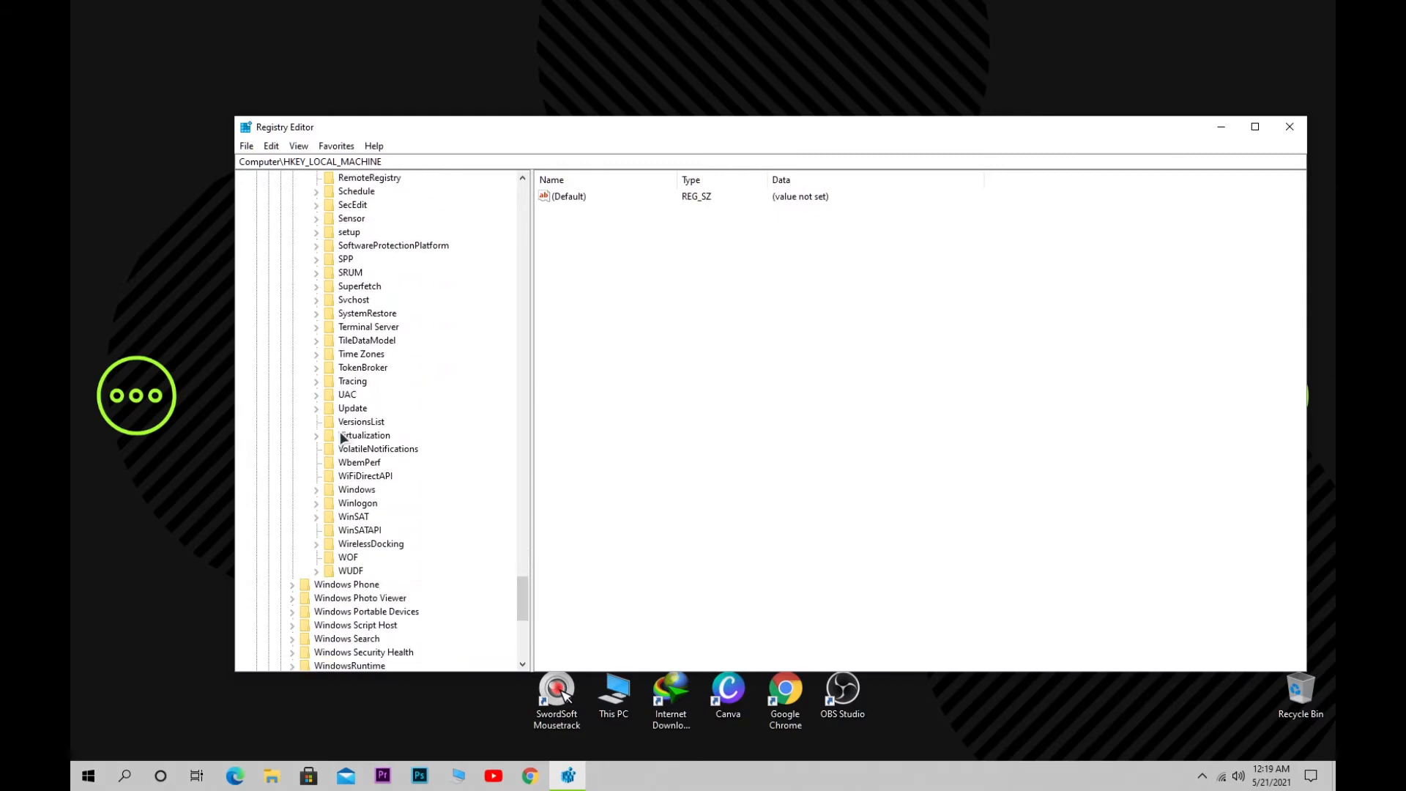
{"action": "scroll", "scroll_direction": "up", "scroll_amount": 3}
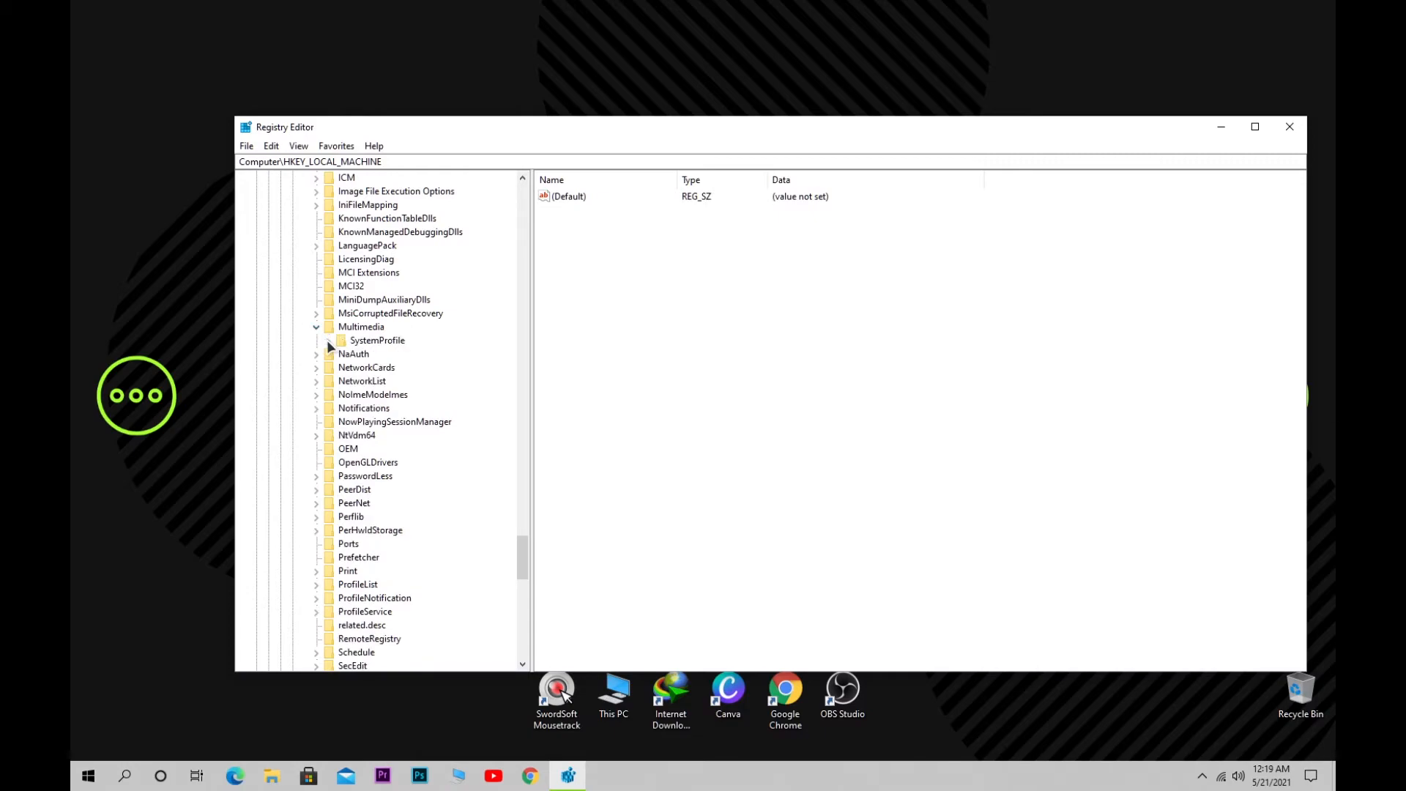
{"action": "left_click", "coordinate": [327, 340]}
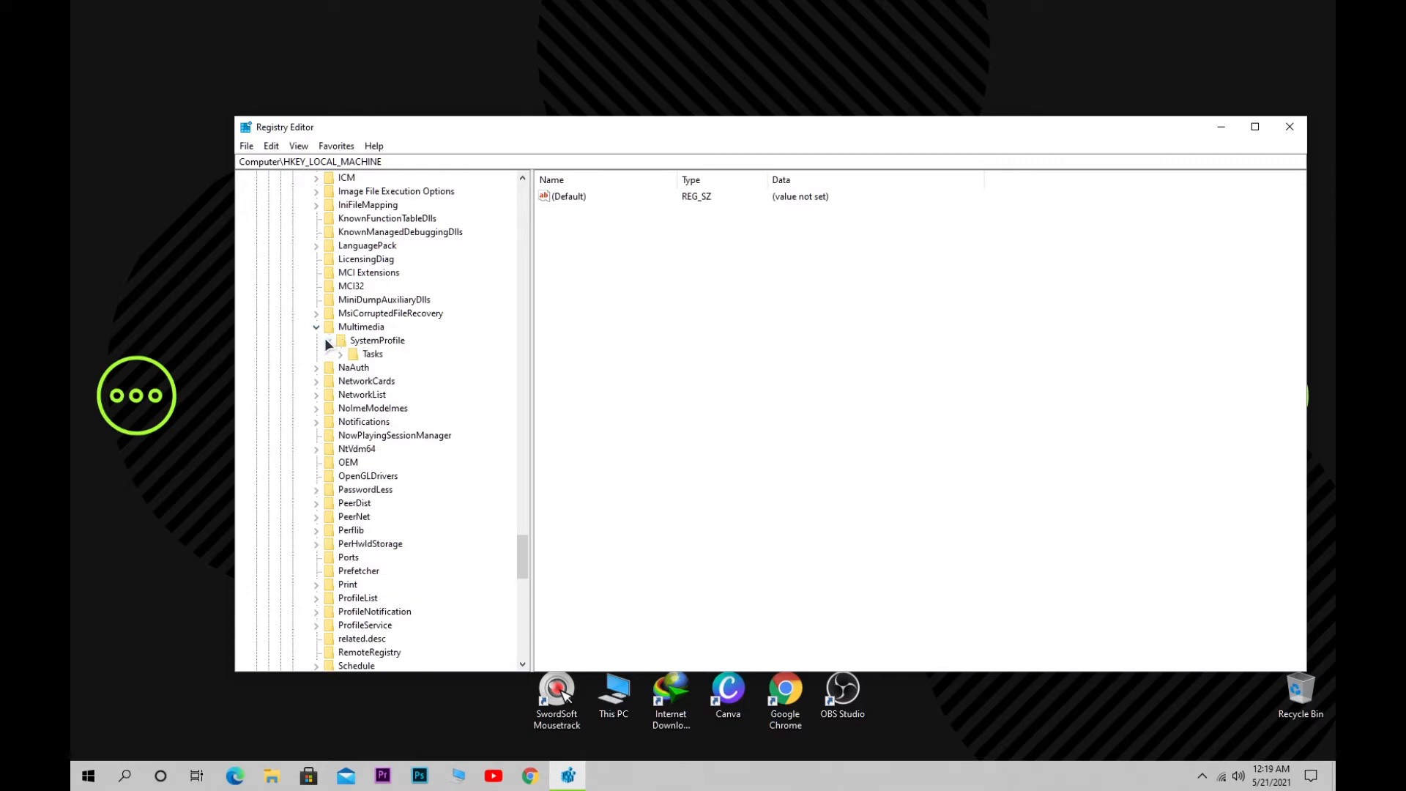
{"action": "left_click", "coordinate": [340, 353]}
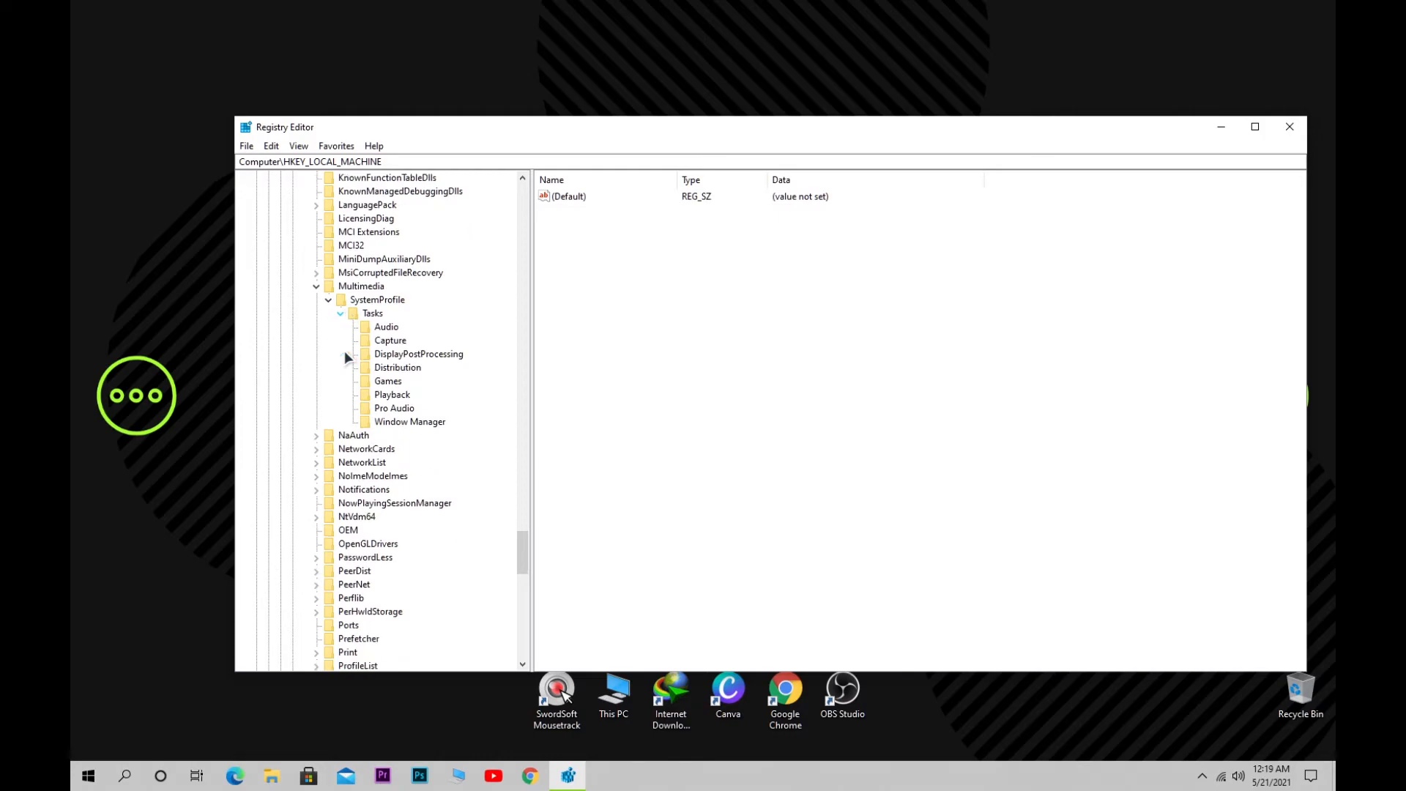
{"action": "mouse_move", "coordinate": [389, 332]}
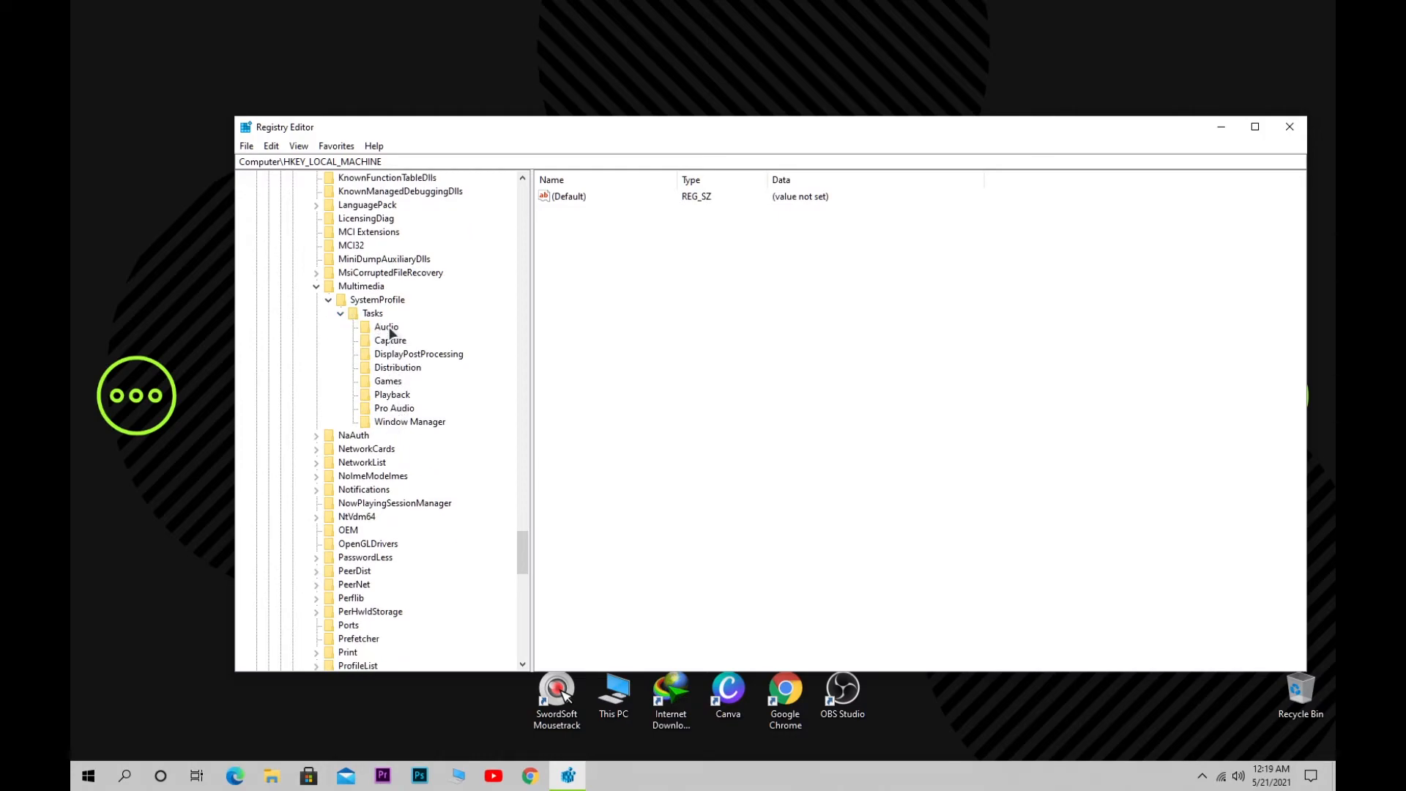
- In the Games key, confirm GPU Priority as 8 and bring up Priority for editing showing 2
{"action": "left_click", "coordinate": [387, 381]}
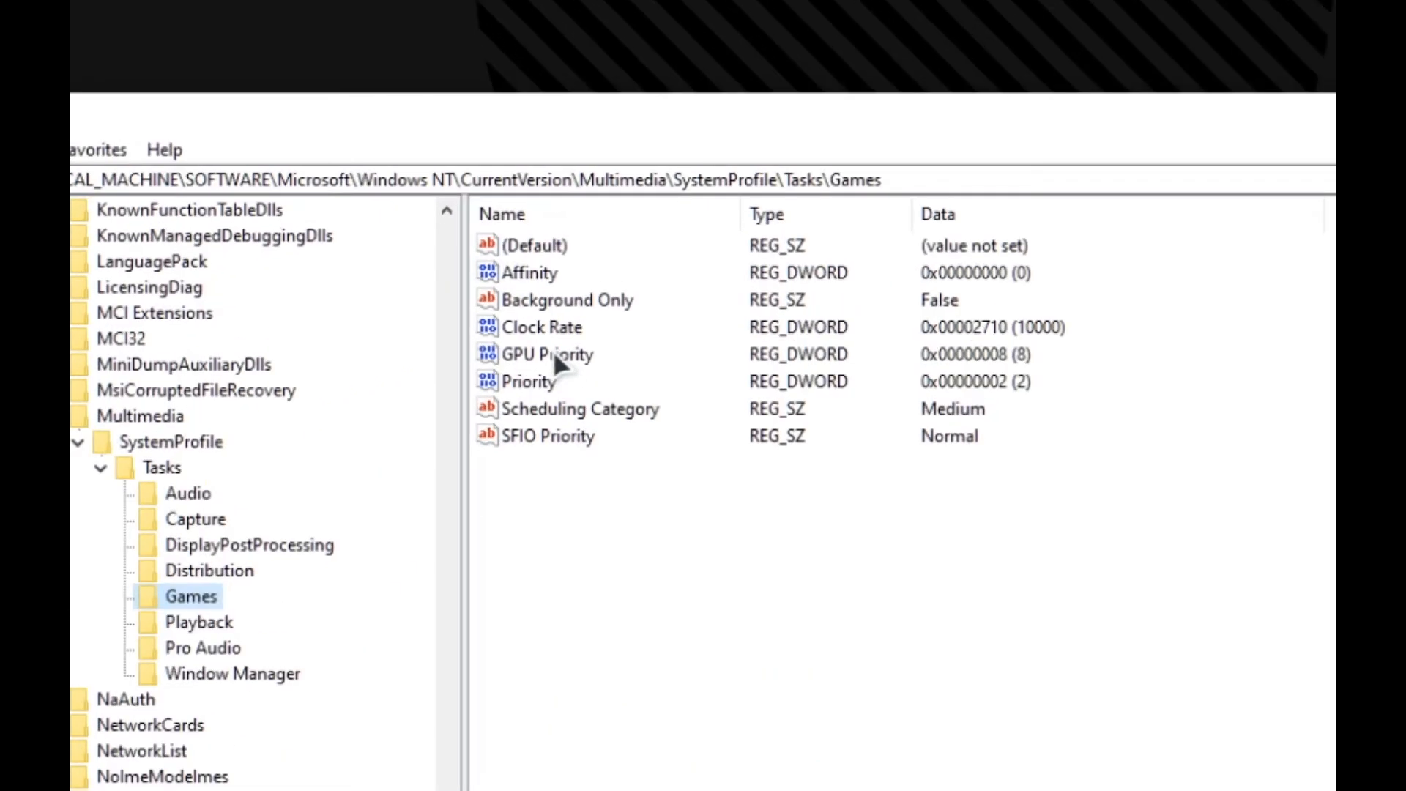
{"action": "left_click", "coordinate": [547, 353]}
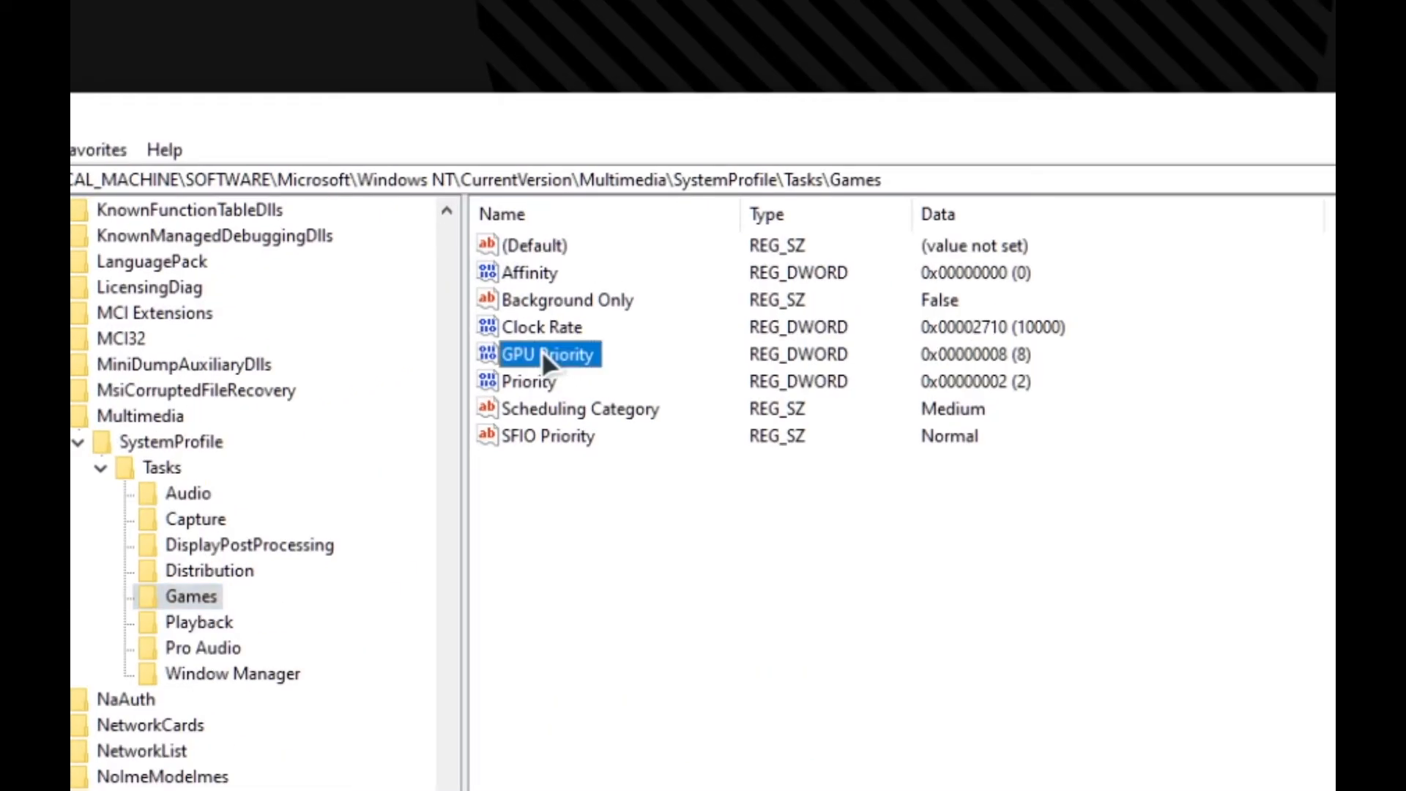
{"action": "double_click", "coordinate": [537, 353]}
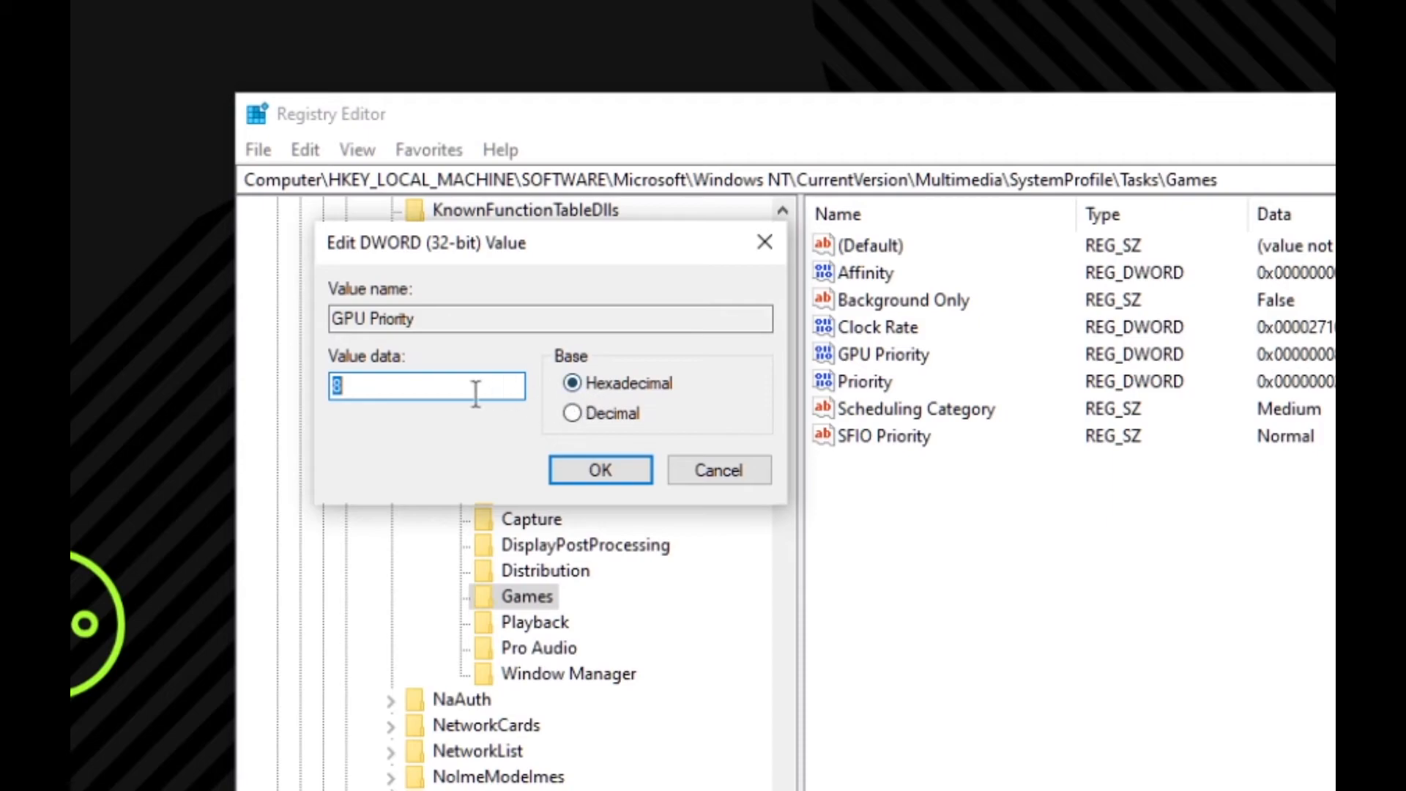
{"action": "mouse_move", "coordinate": [553, 422]}
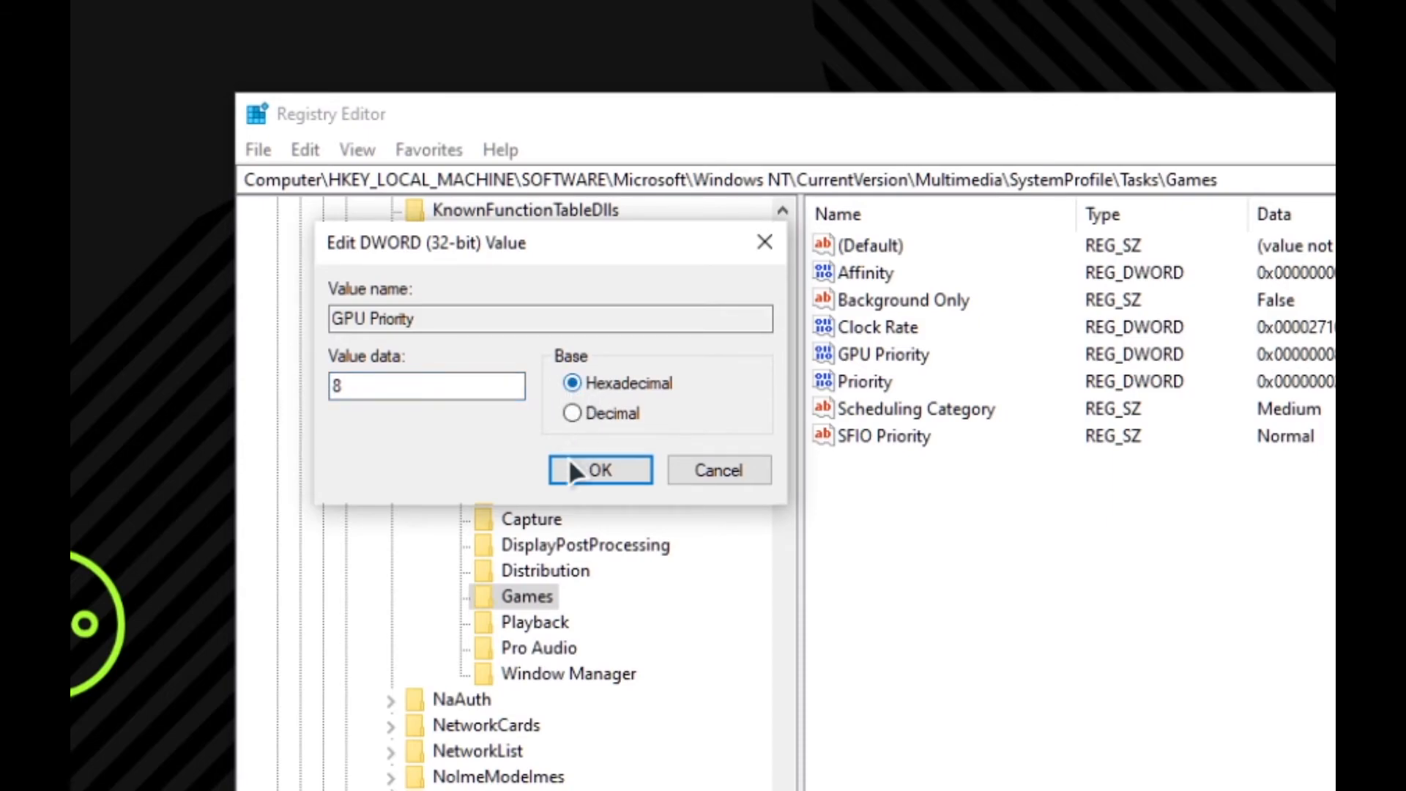
{"action": "left_click", "coordinate": [599, 470]}
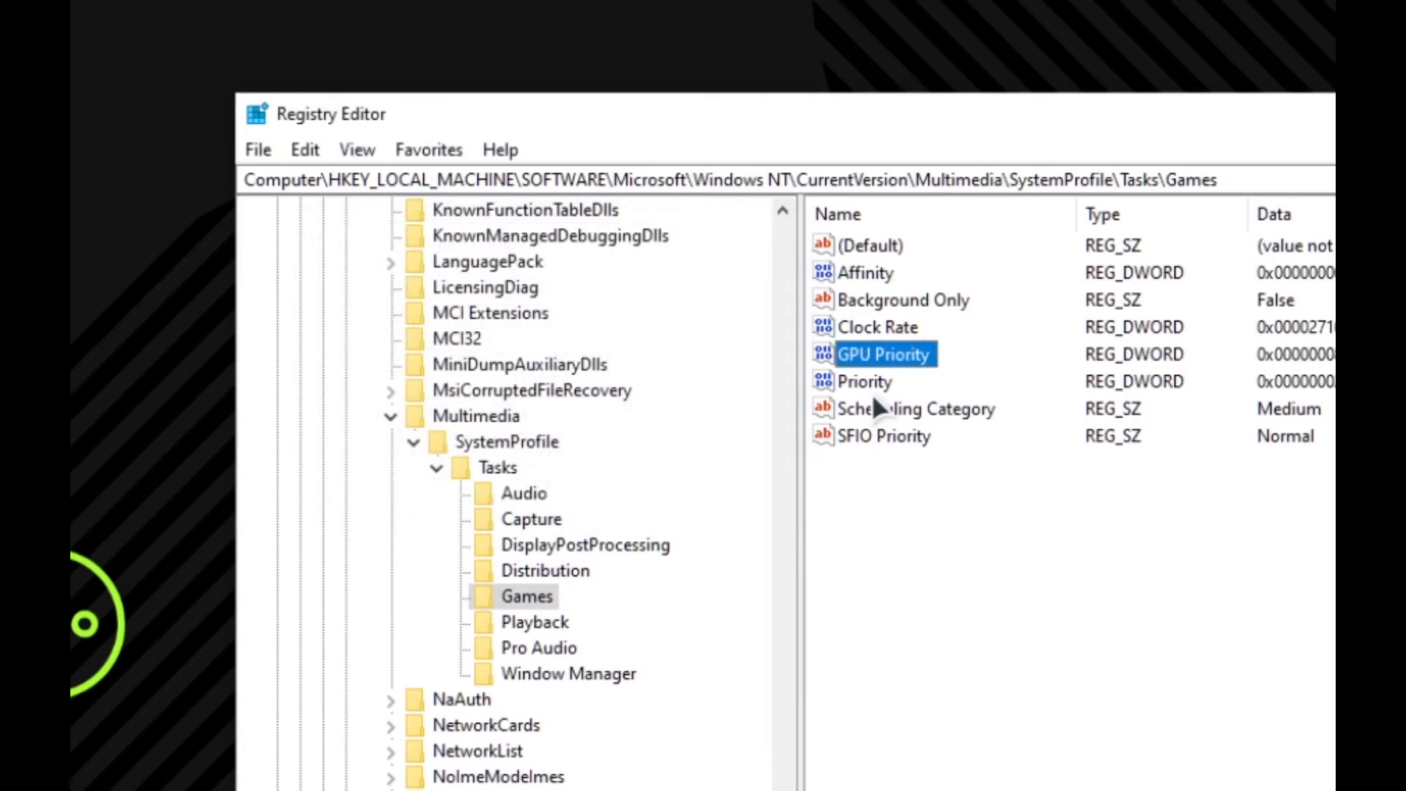
{"action": "double_click", "coordinate": [865, 381]}
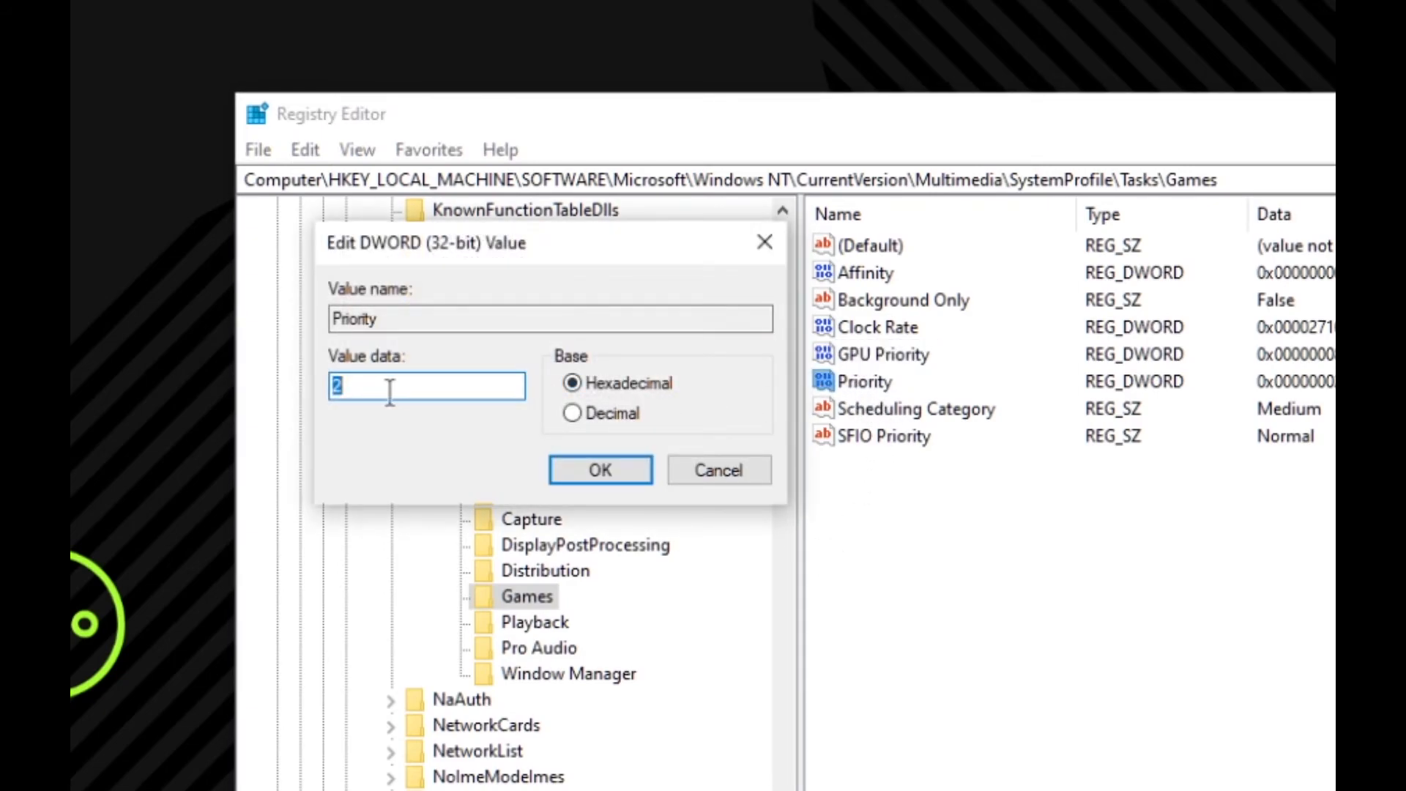
{"action": "mouse_move", "coordinate": [599, 469]}
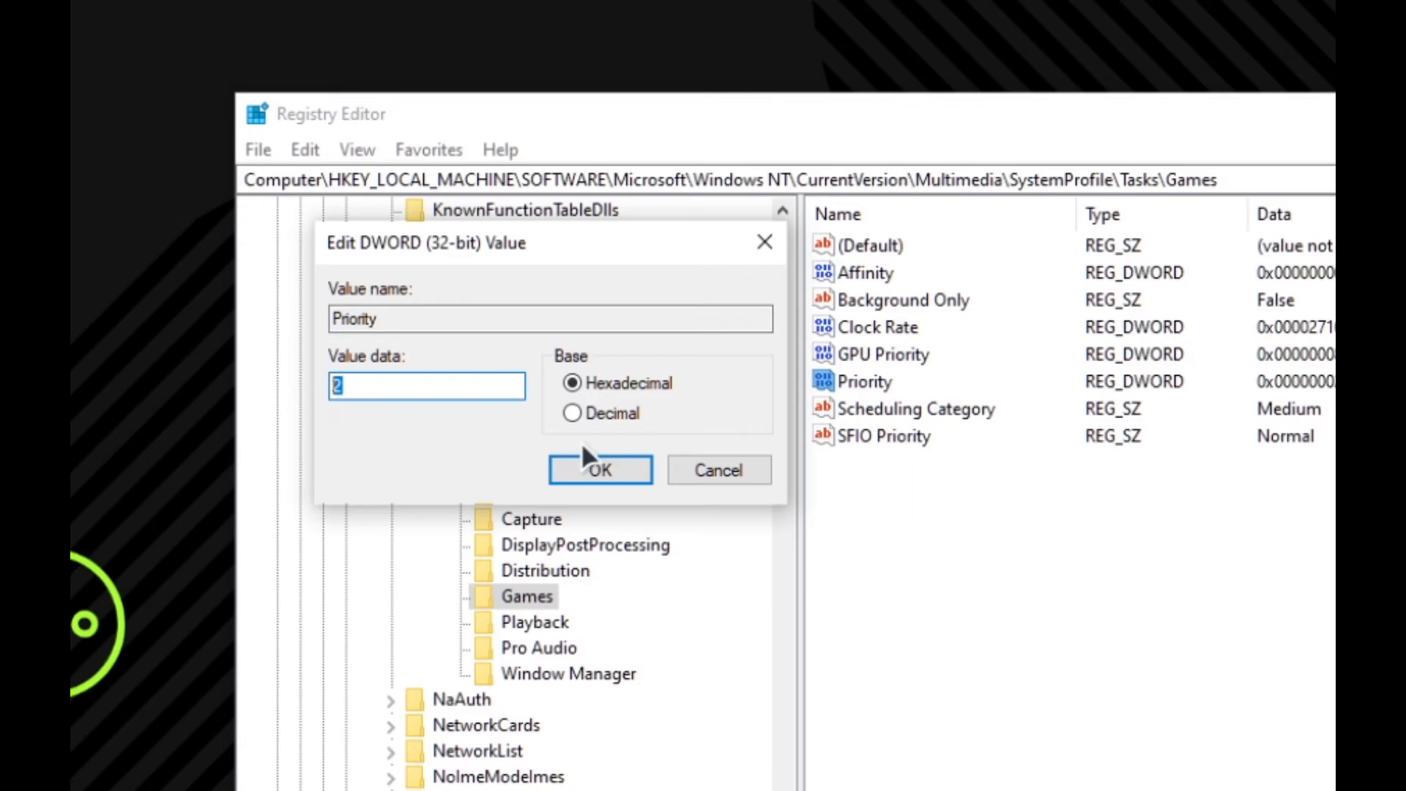
{"action": "mouse_move", "coordinate": [578, 422]}
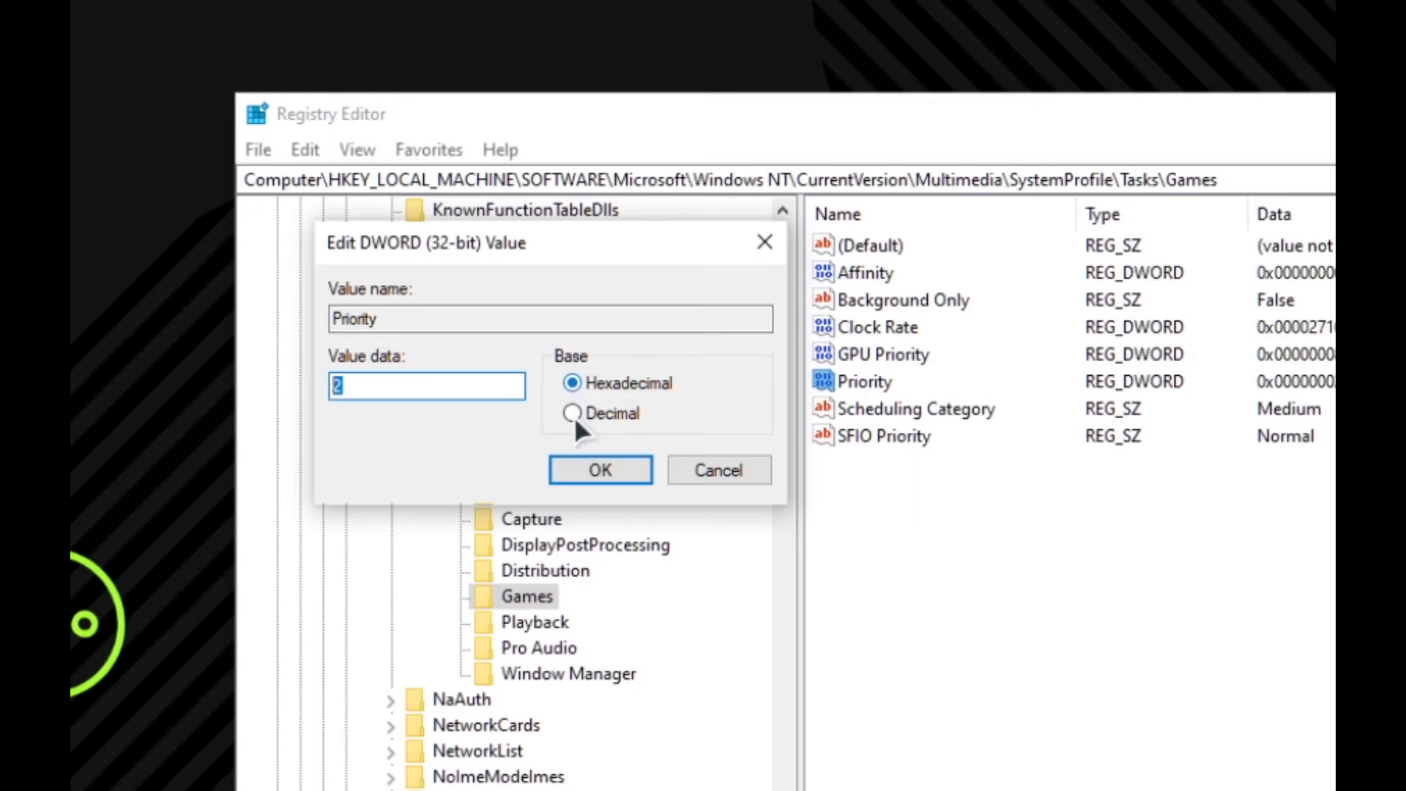